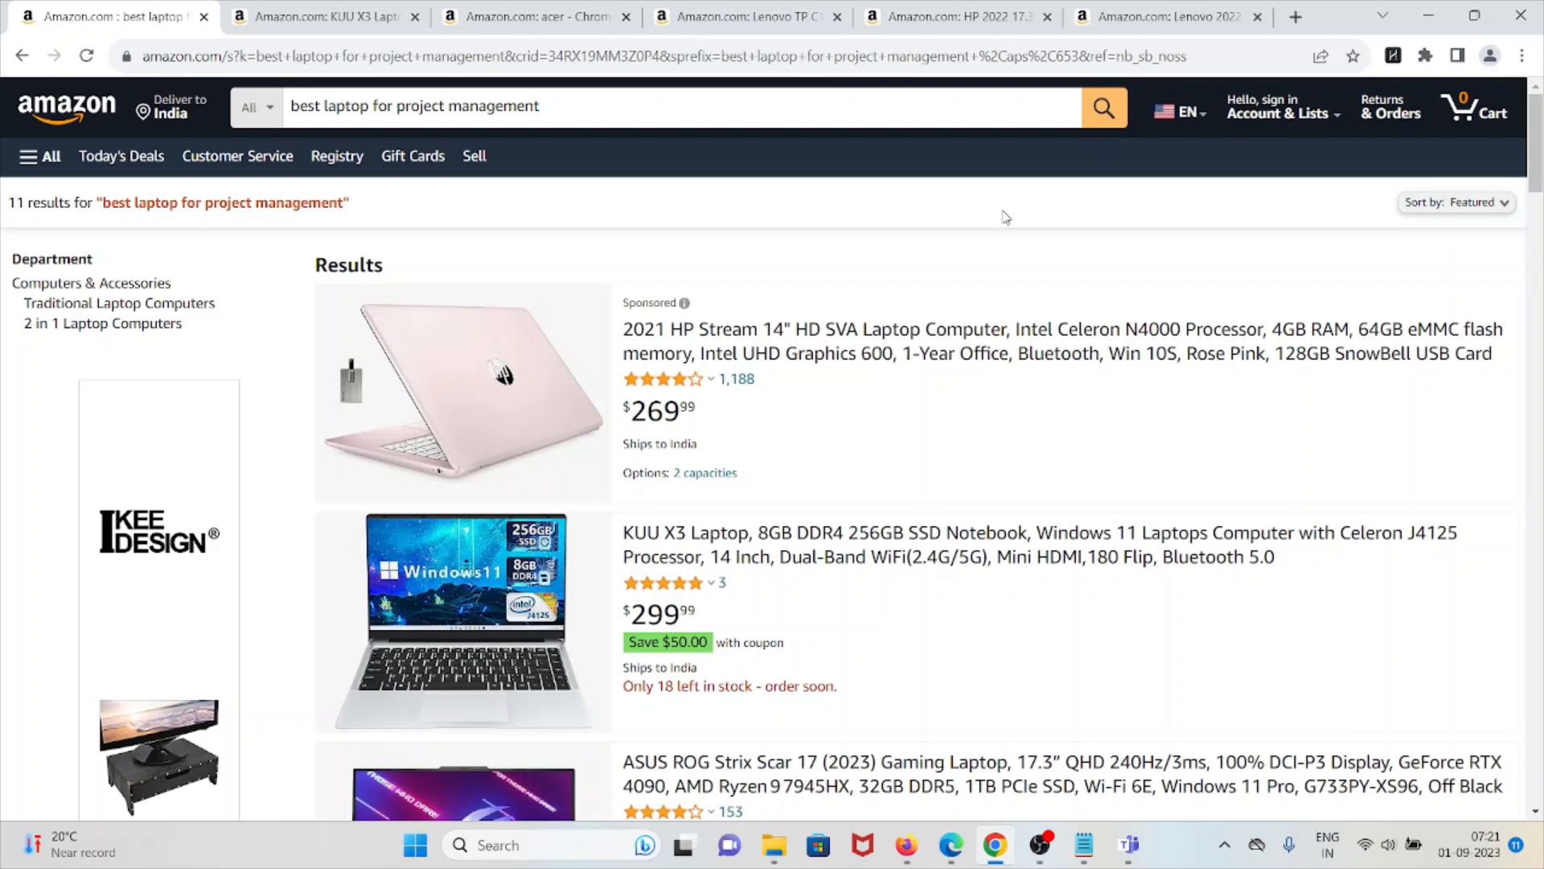
mouse_move(973, 249)
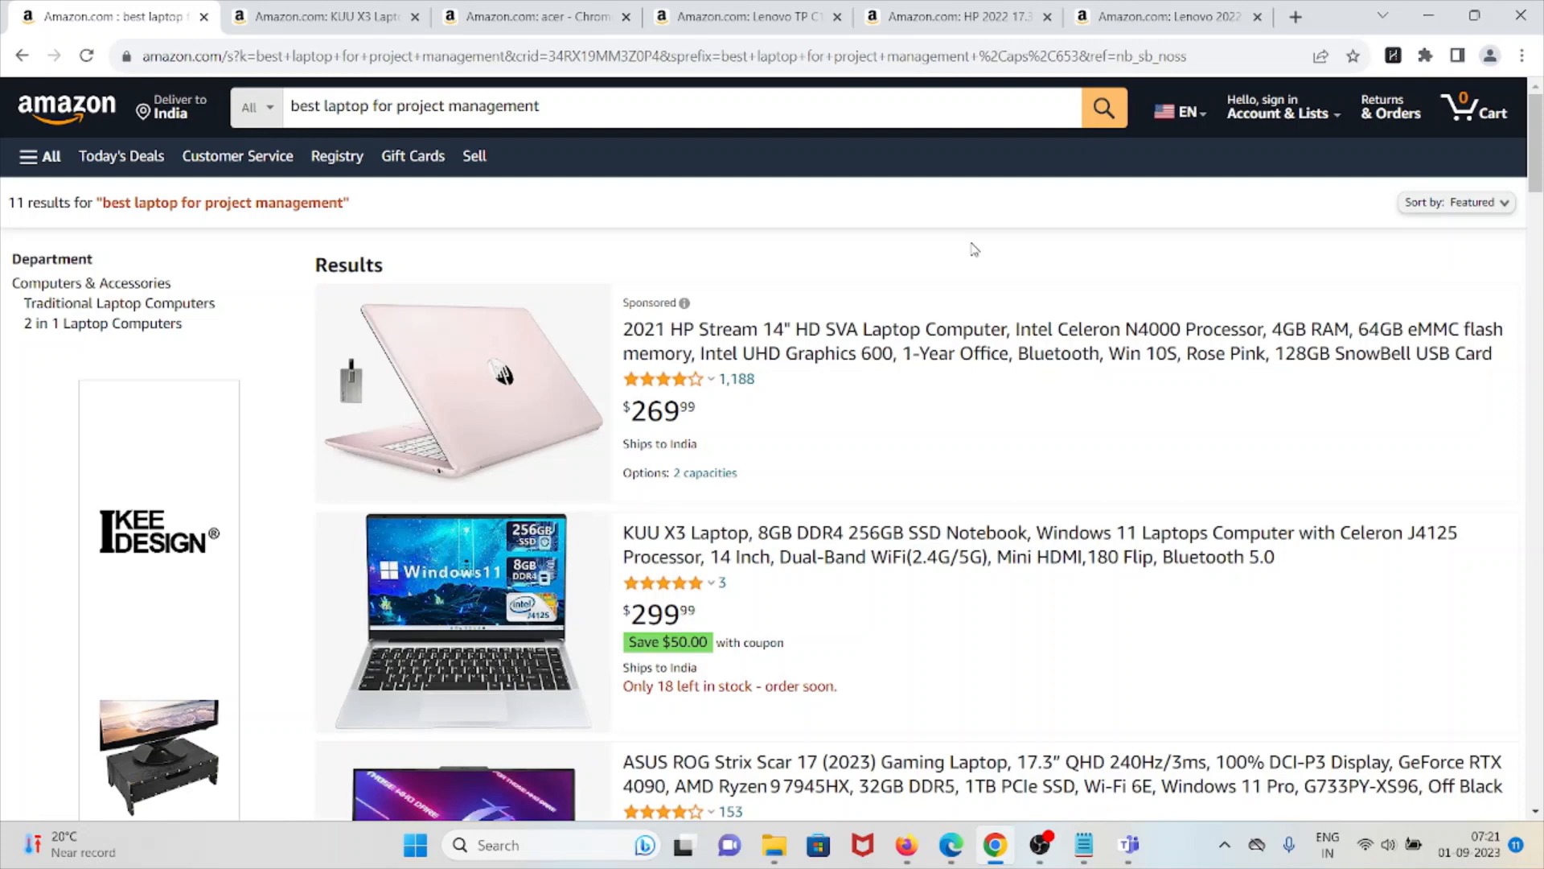
mouse_move(997, 267)
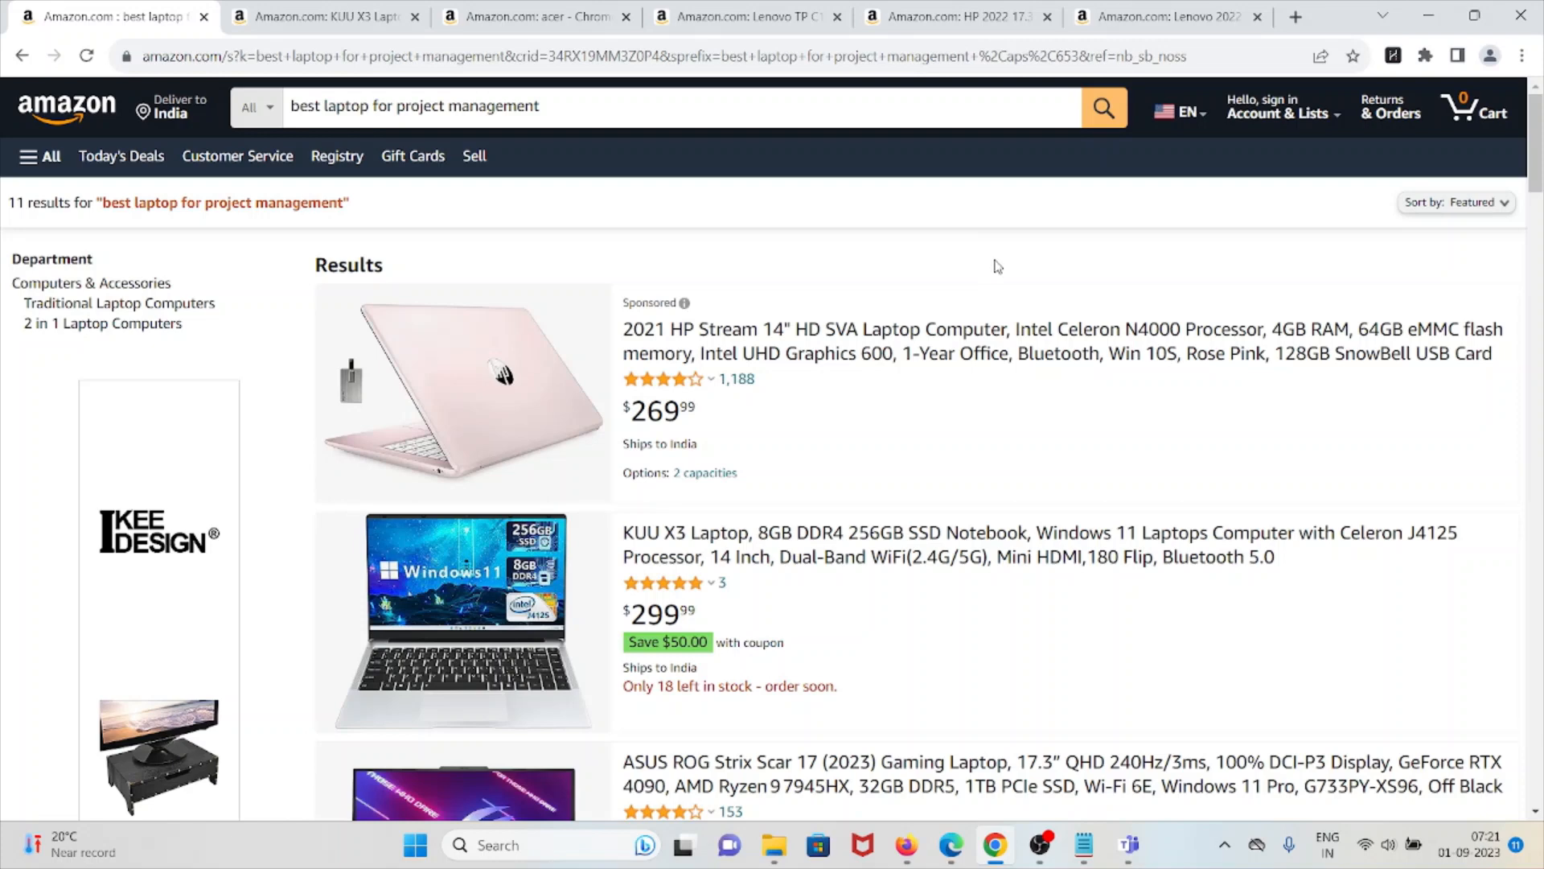
Review the Lenovo Ideapad 1i specs: 14-inch screen, 64 GB storage, Celeron N, 4 GB RAM.
left_click(1167, 16)
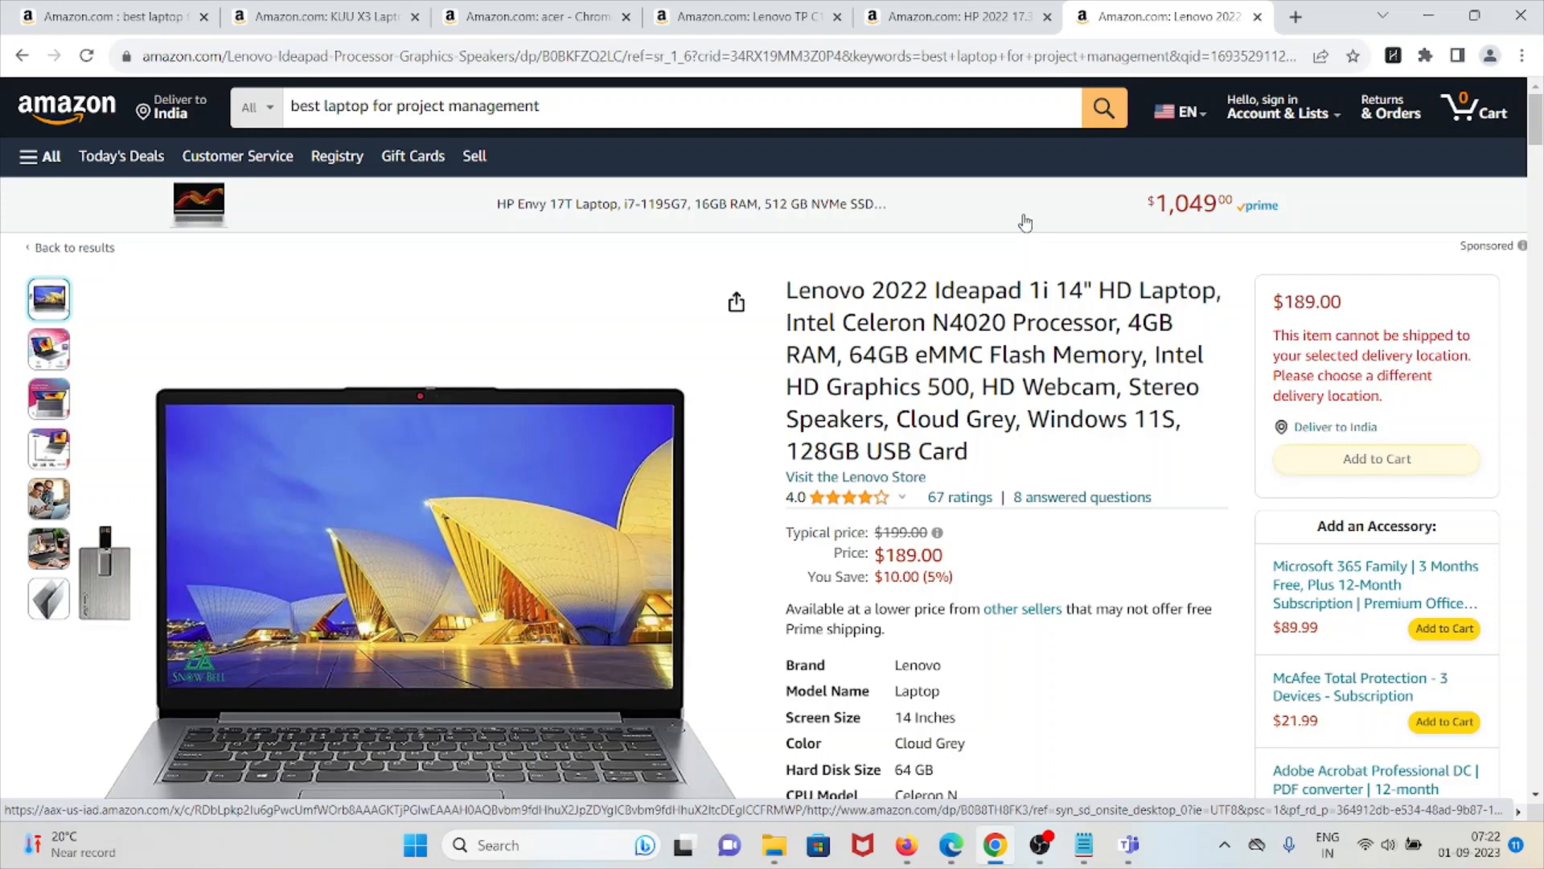
mouse_move(882, 405)
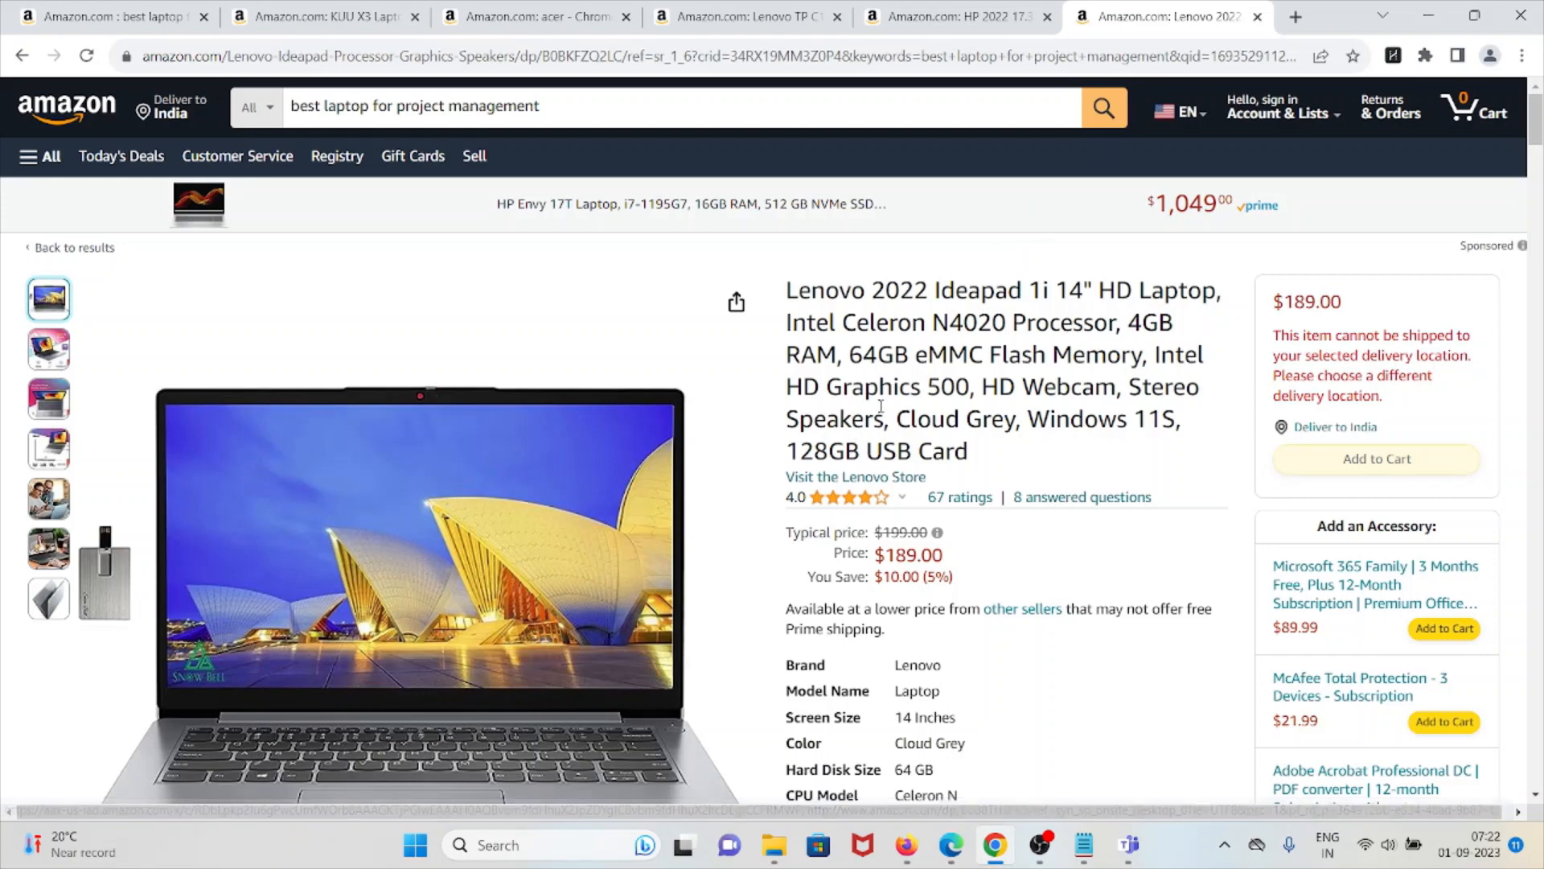
scroll("down", 3)
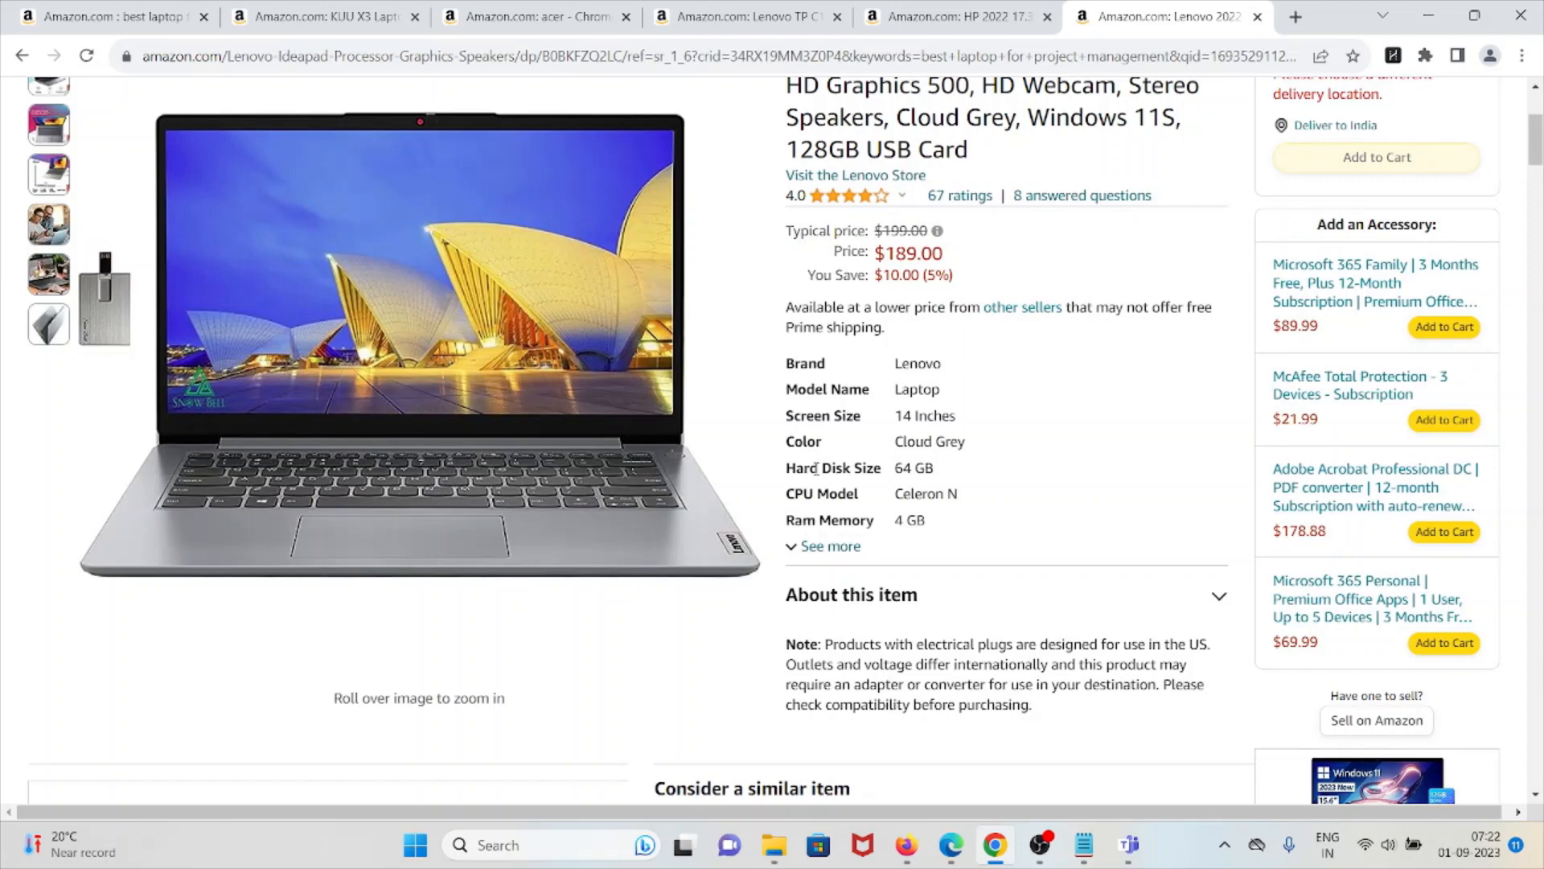
scroll("down", 3)
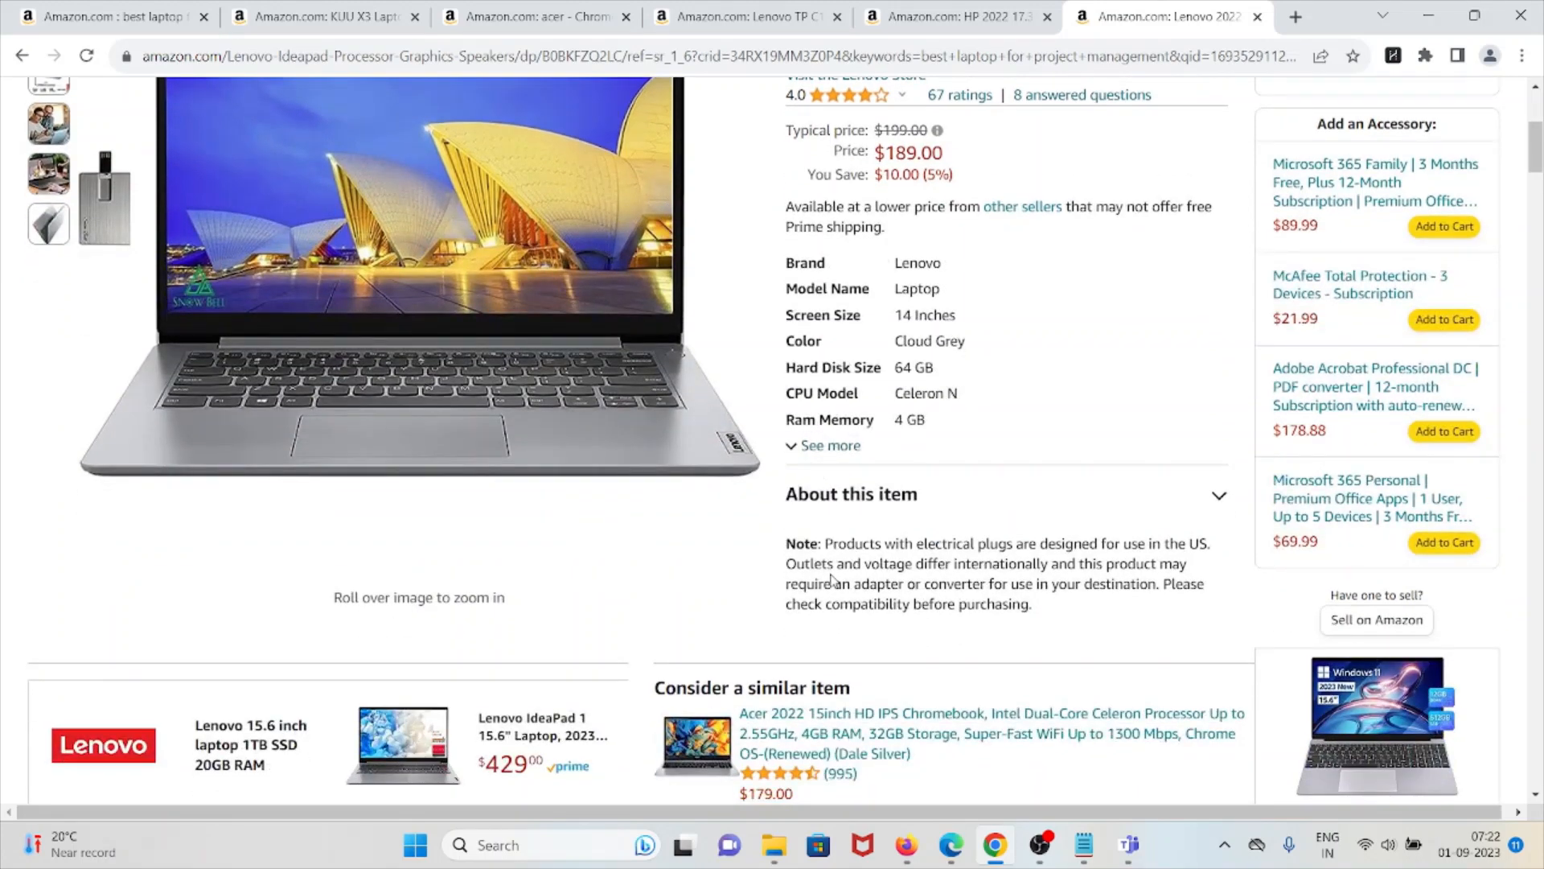
scroll("down", 3)
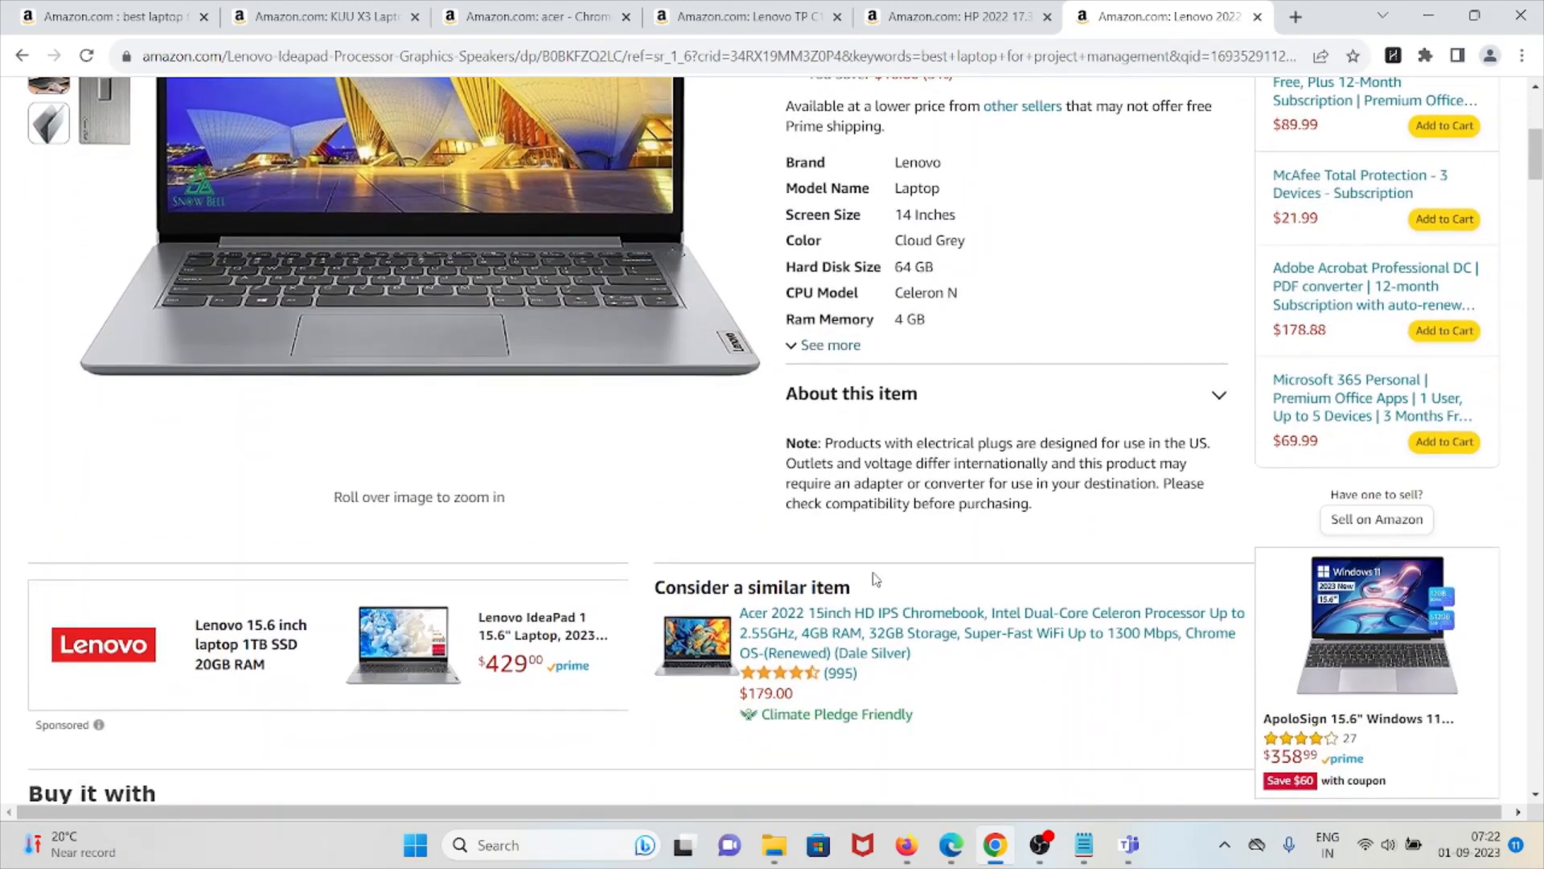
mouse_move(880, 560)
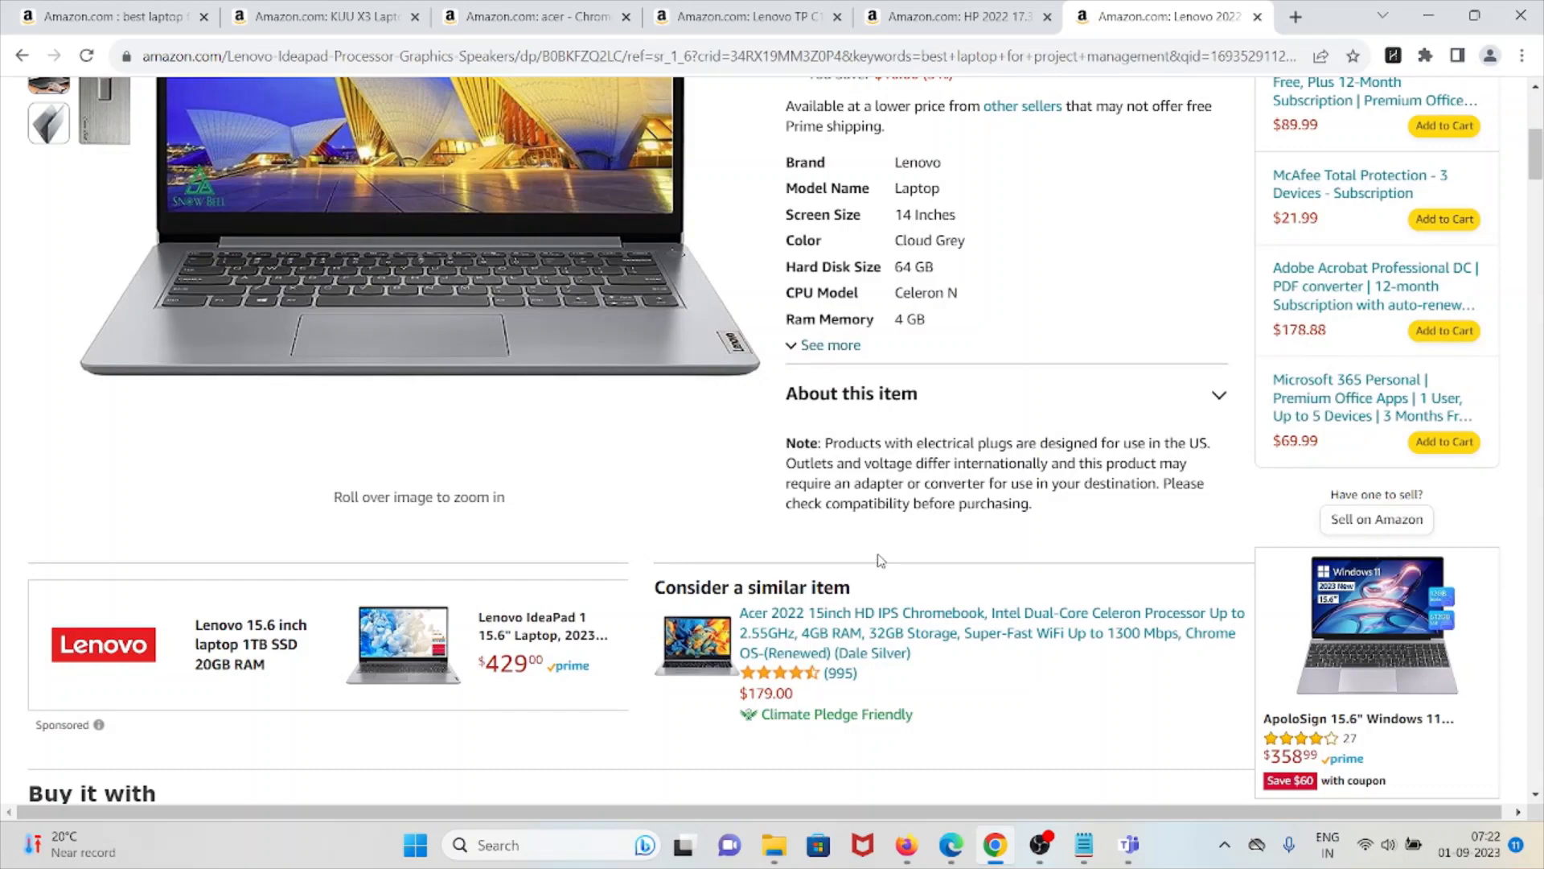
scroll("up", 3)
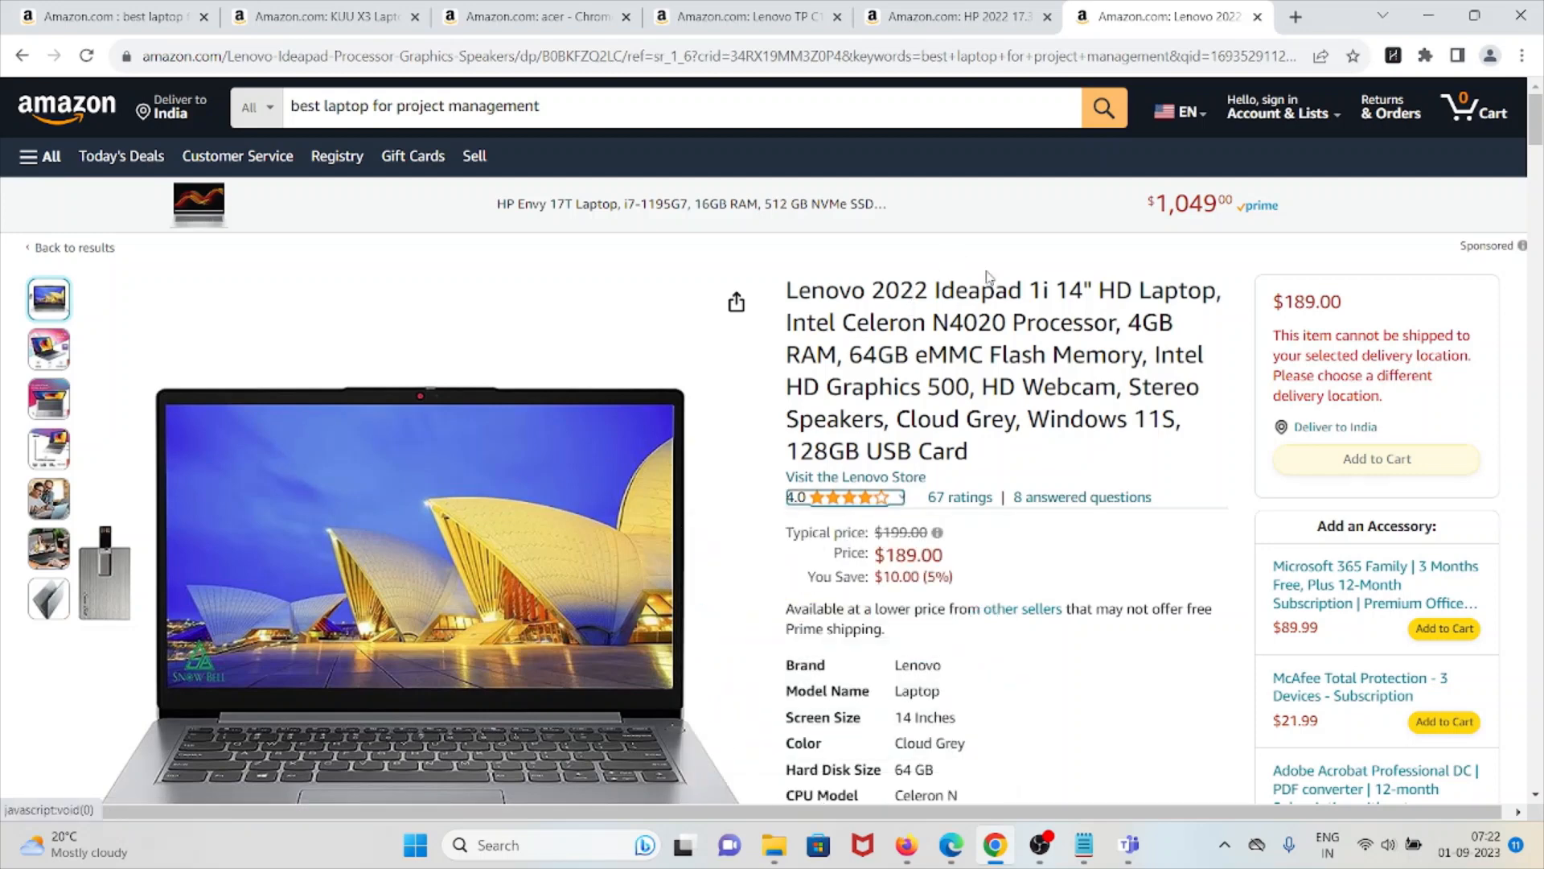
mouse_move(1084, 299)
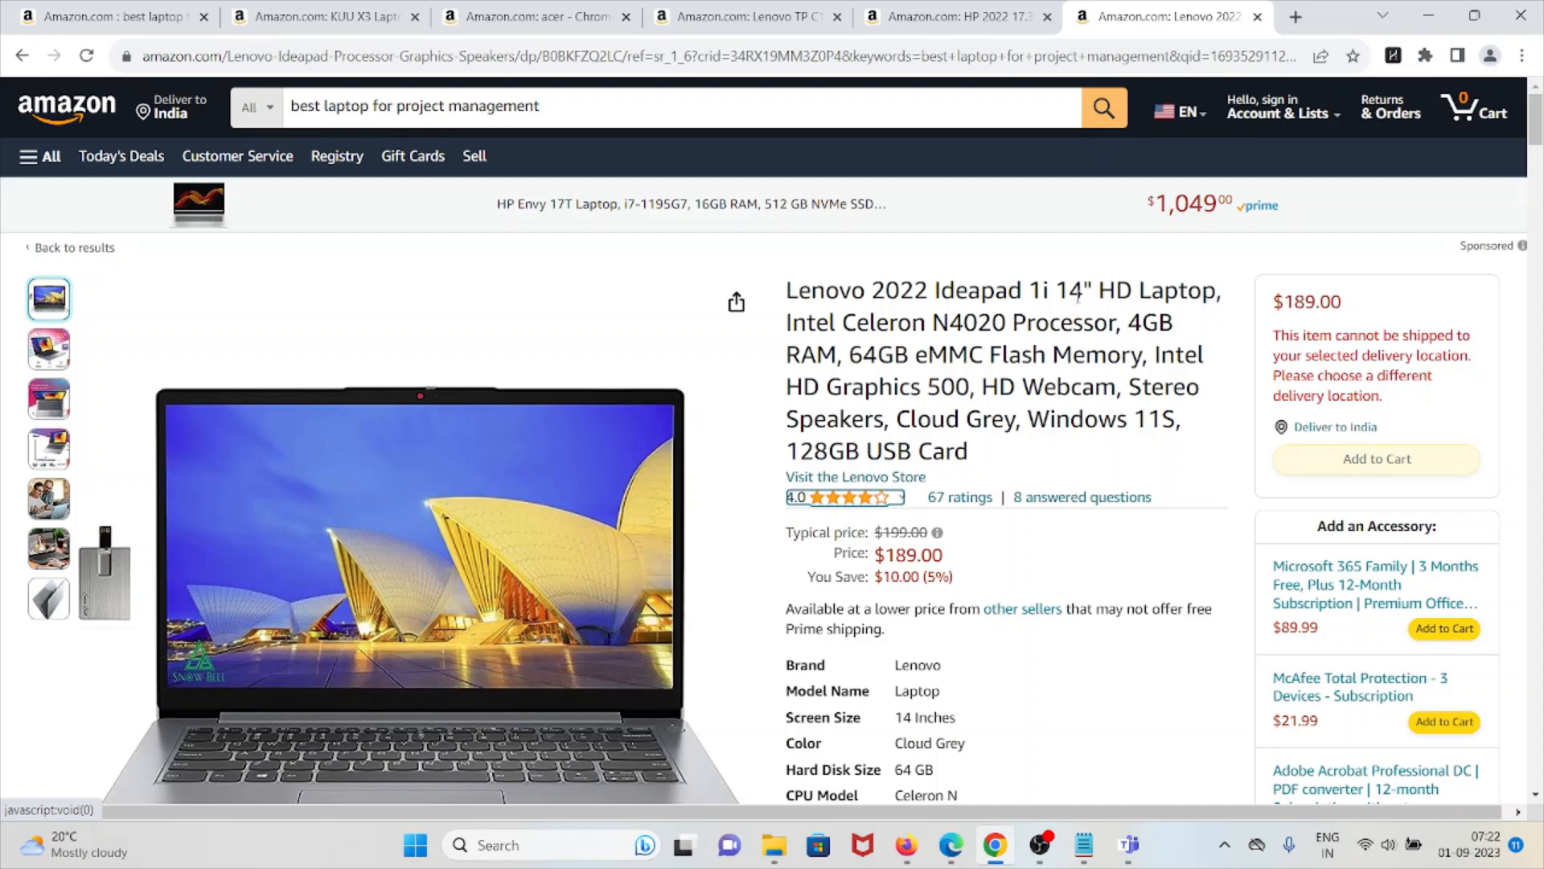
mouse_move(1042, 225)
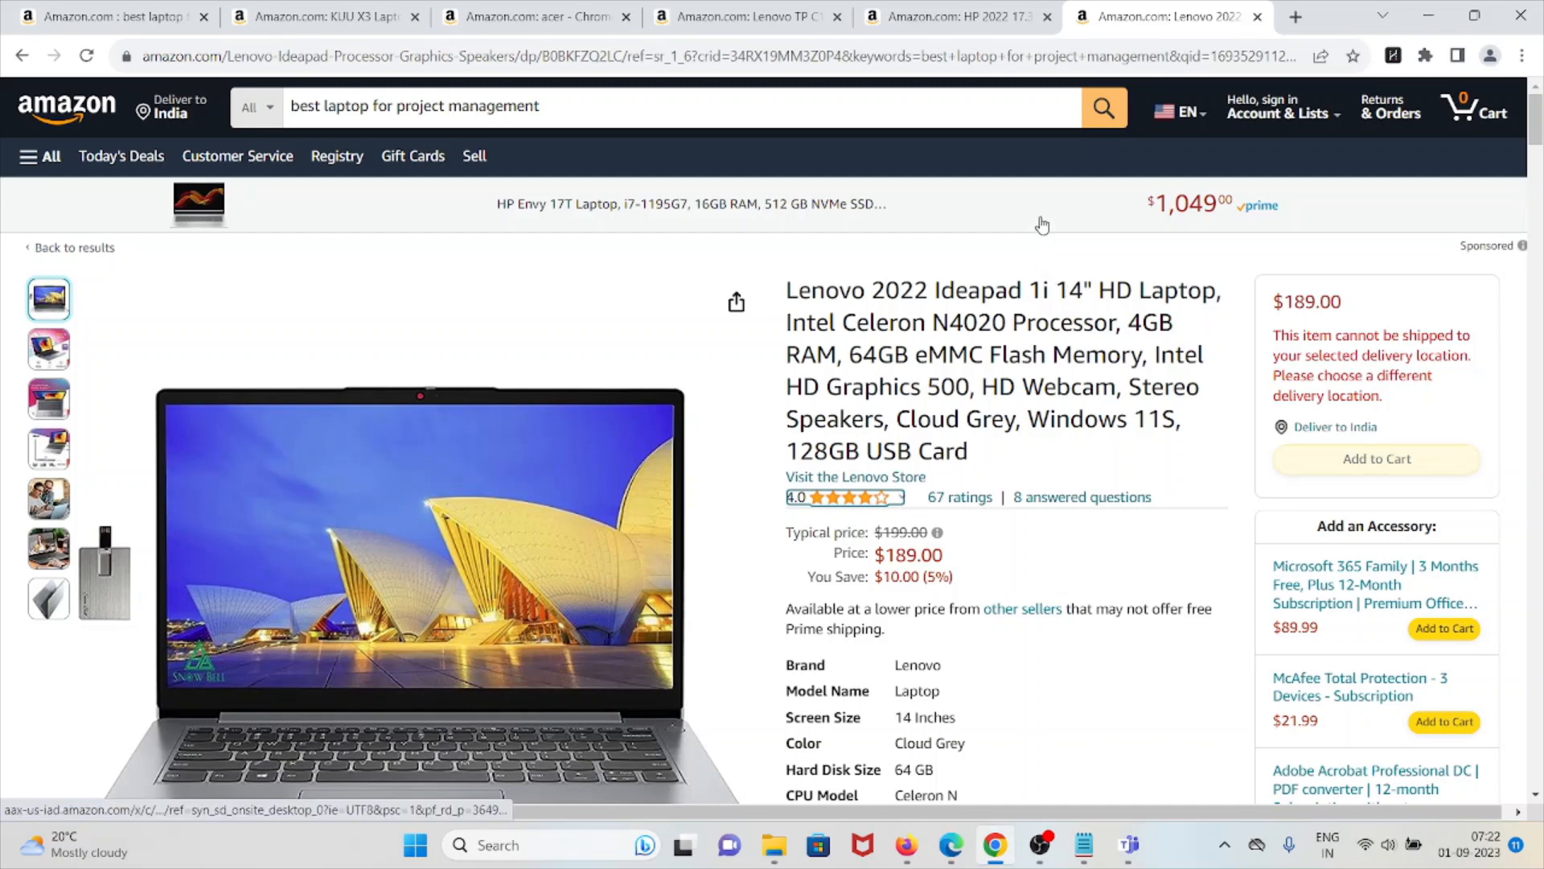
Review the HP 2022 17.3" laptop listing with 20 GB RAM and Core i5.
left_click(956, 16)
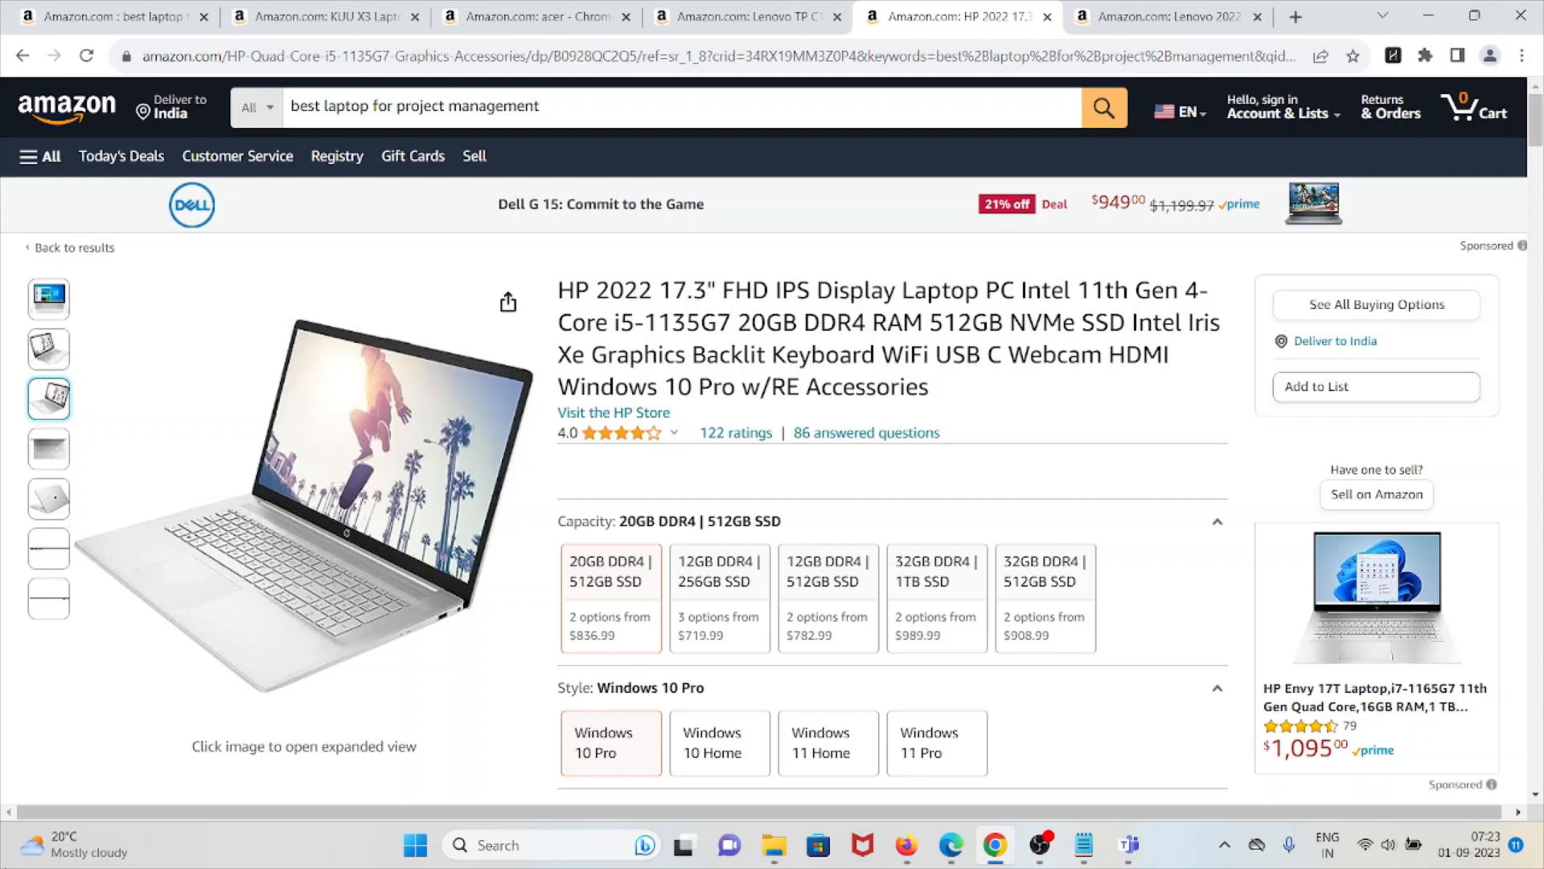
scroll("down", 3)
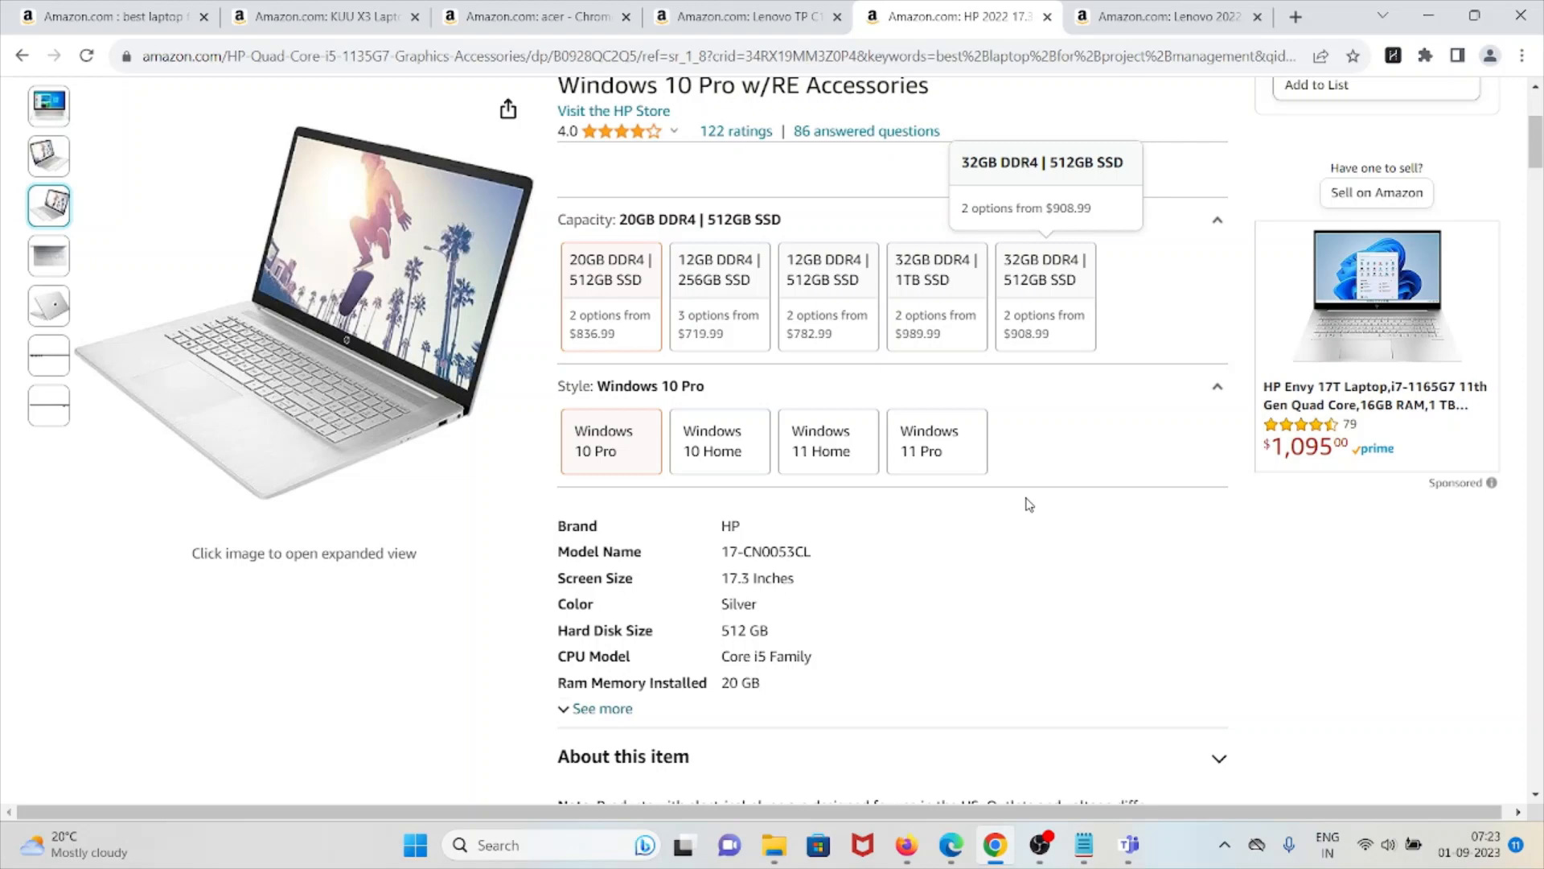
scroll("up", 3)
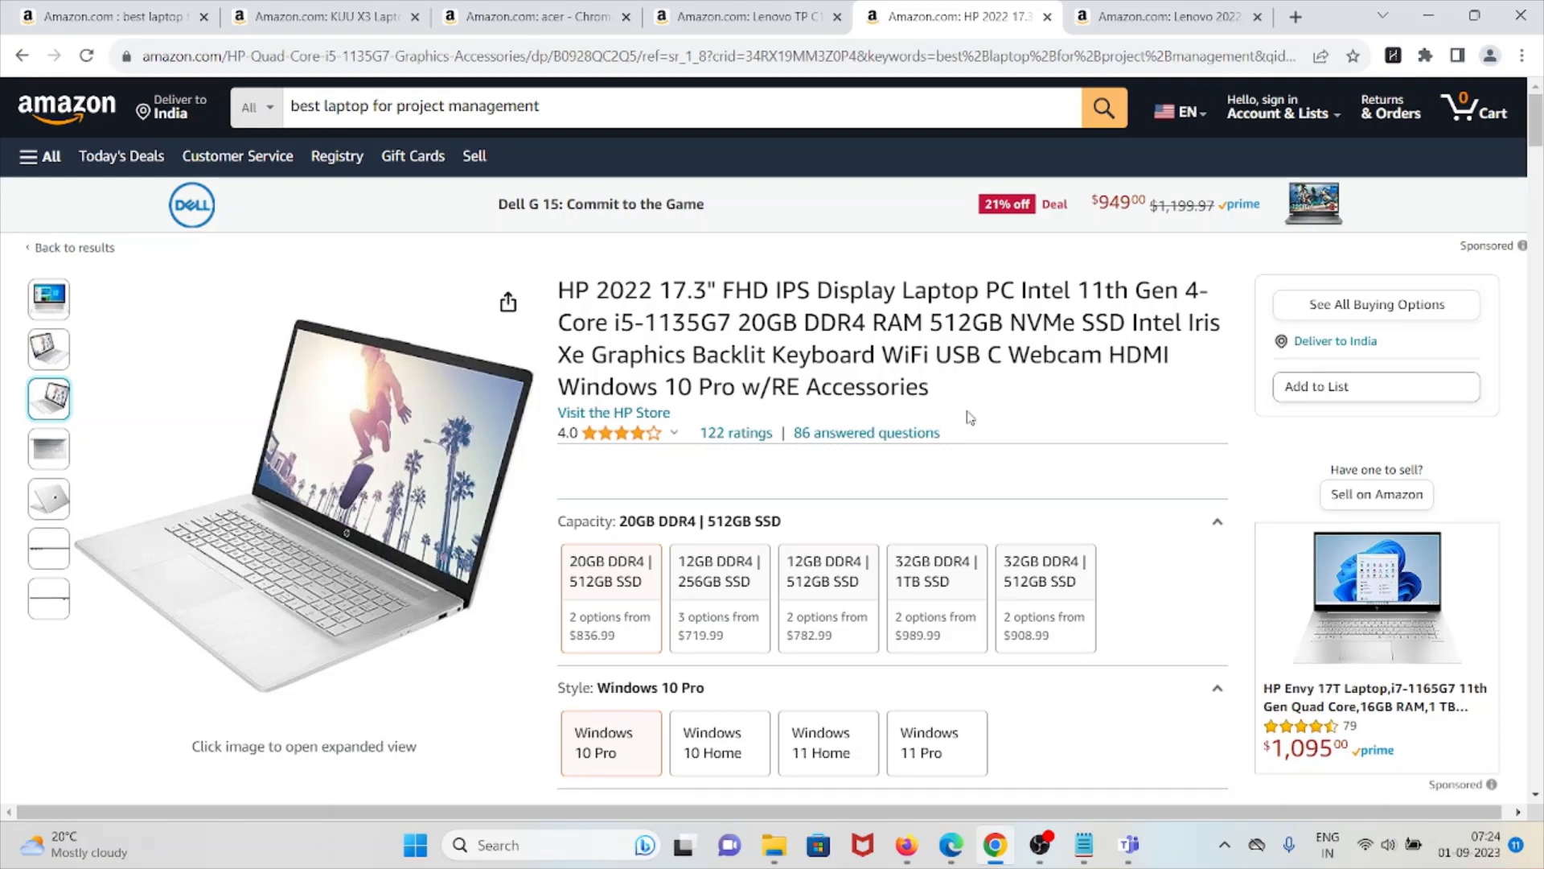
mouse_move(1042, 459)
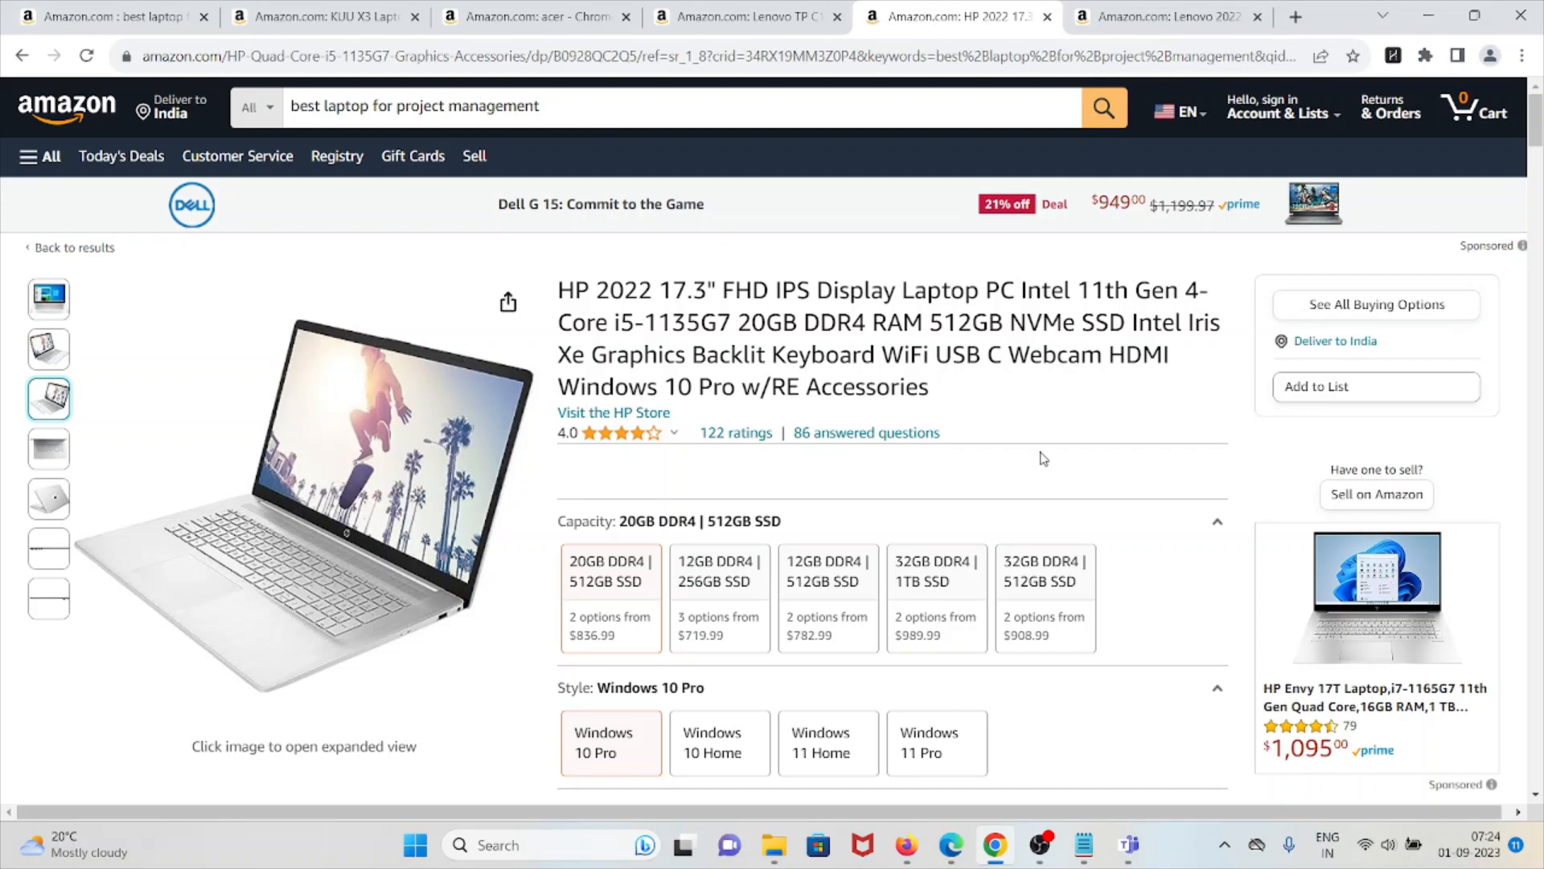
scroll("down", 3)
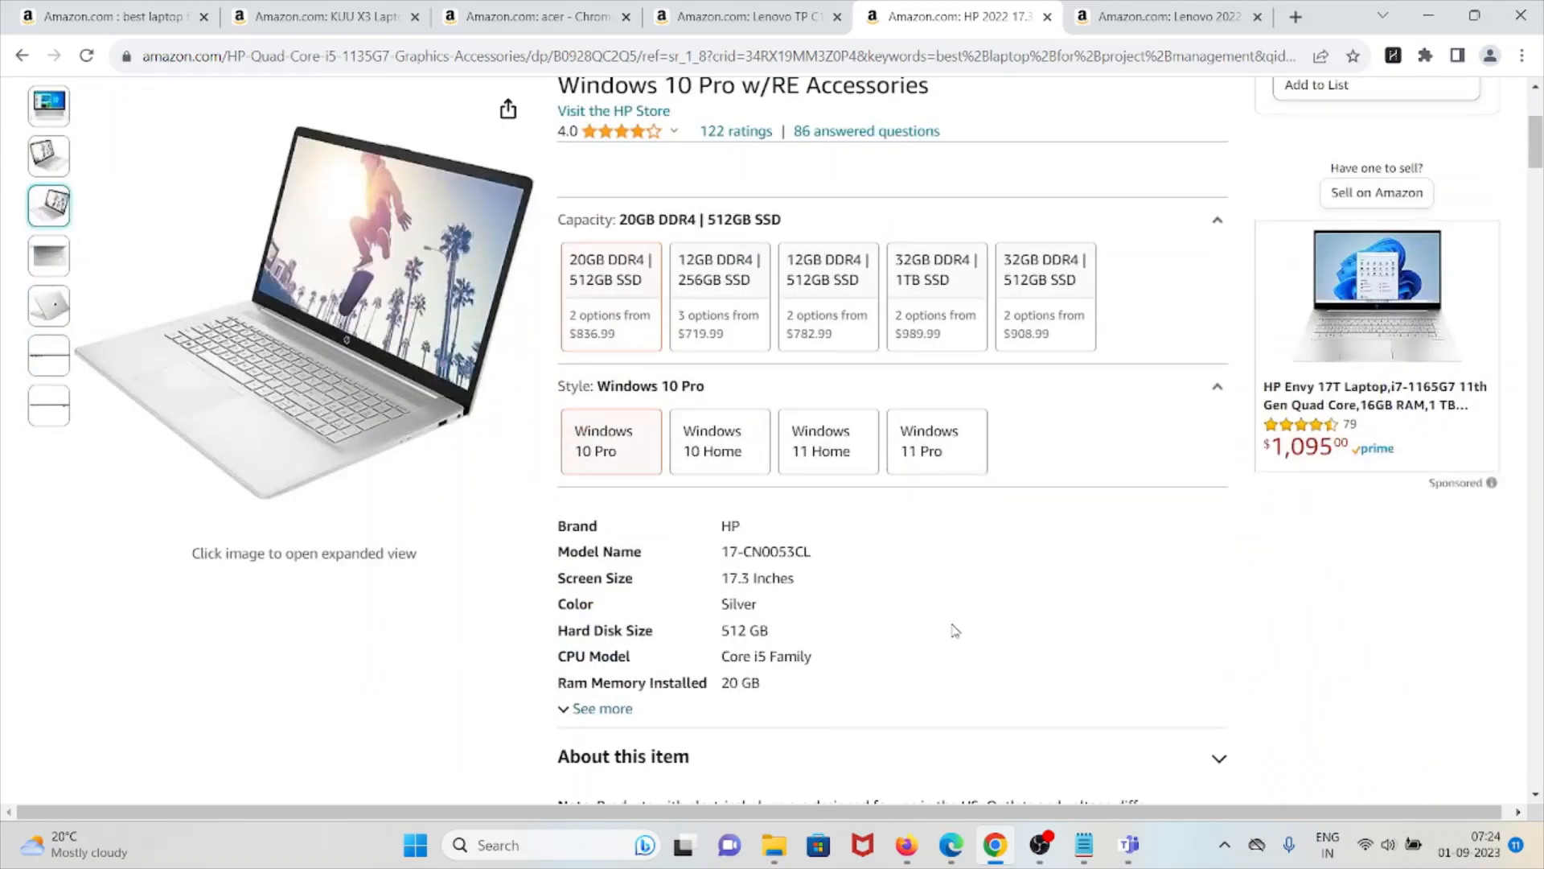
scroll("up", 3)
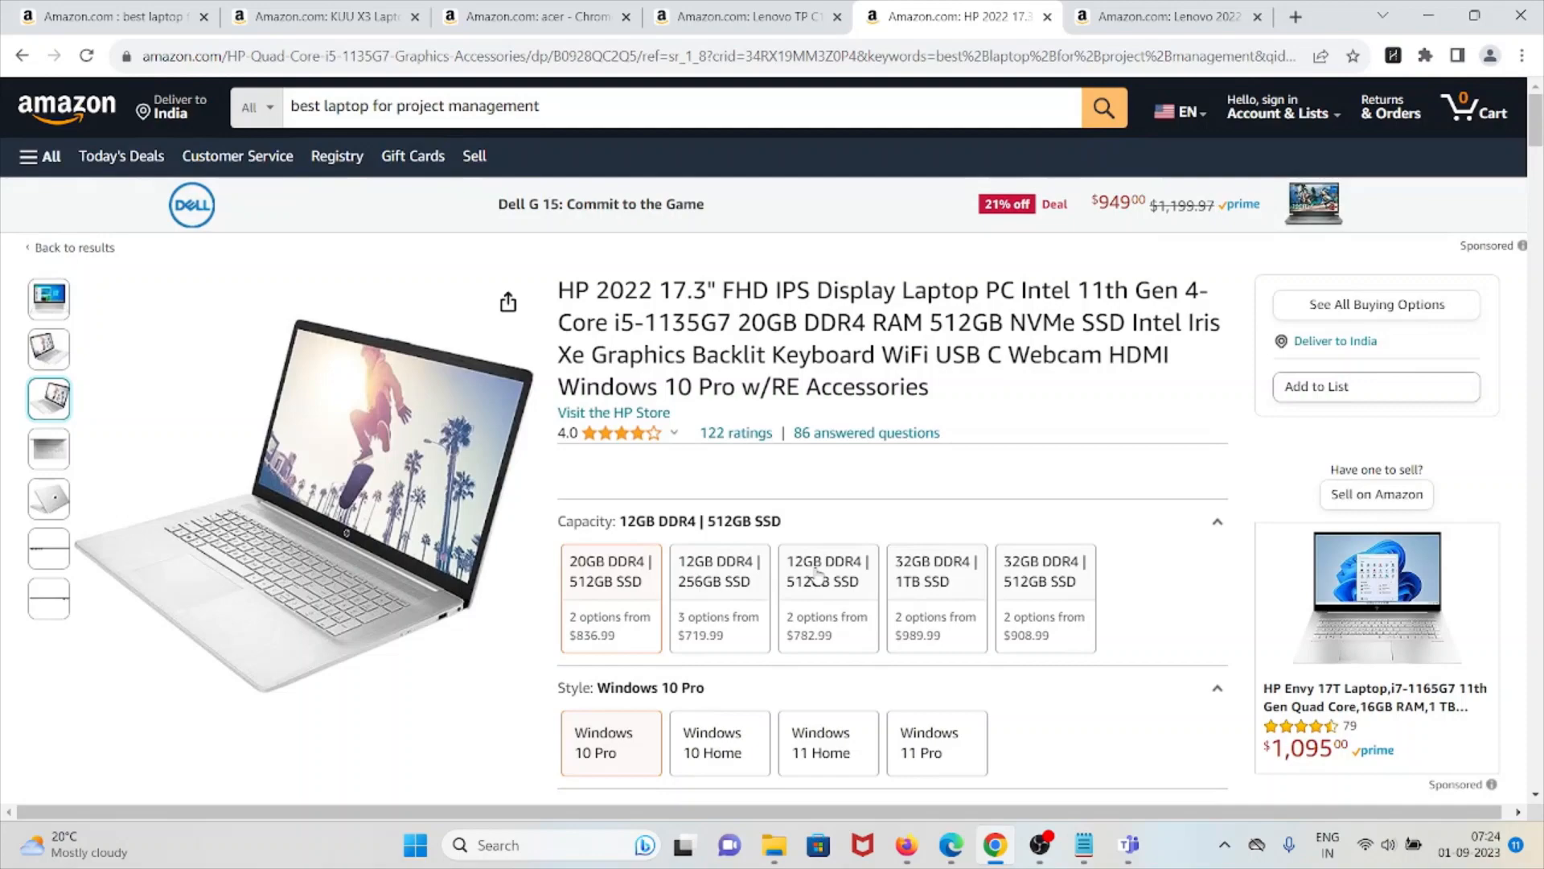
scroll("down", 3)
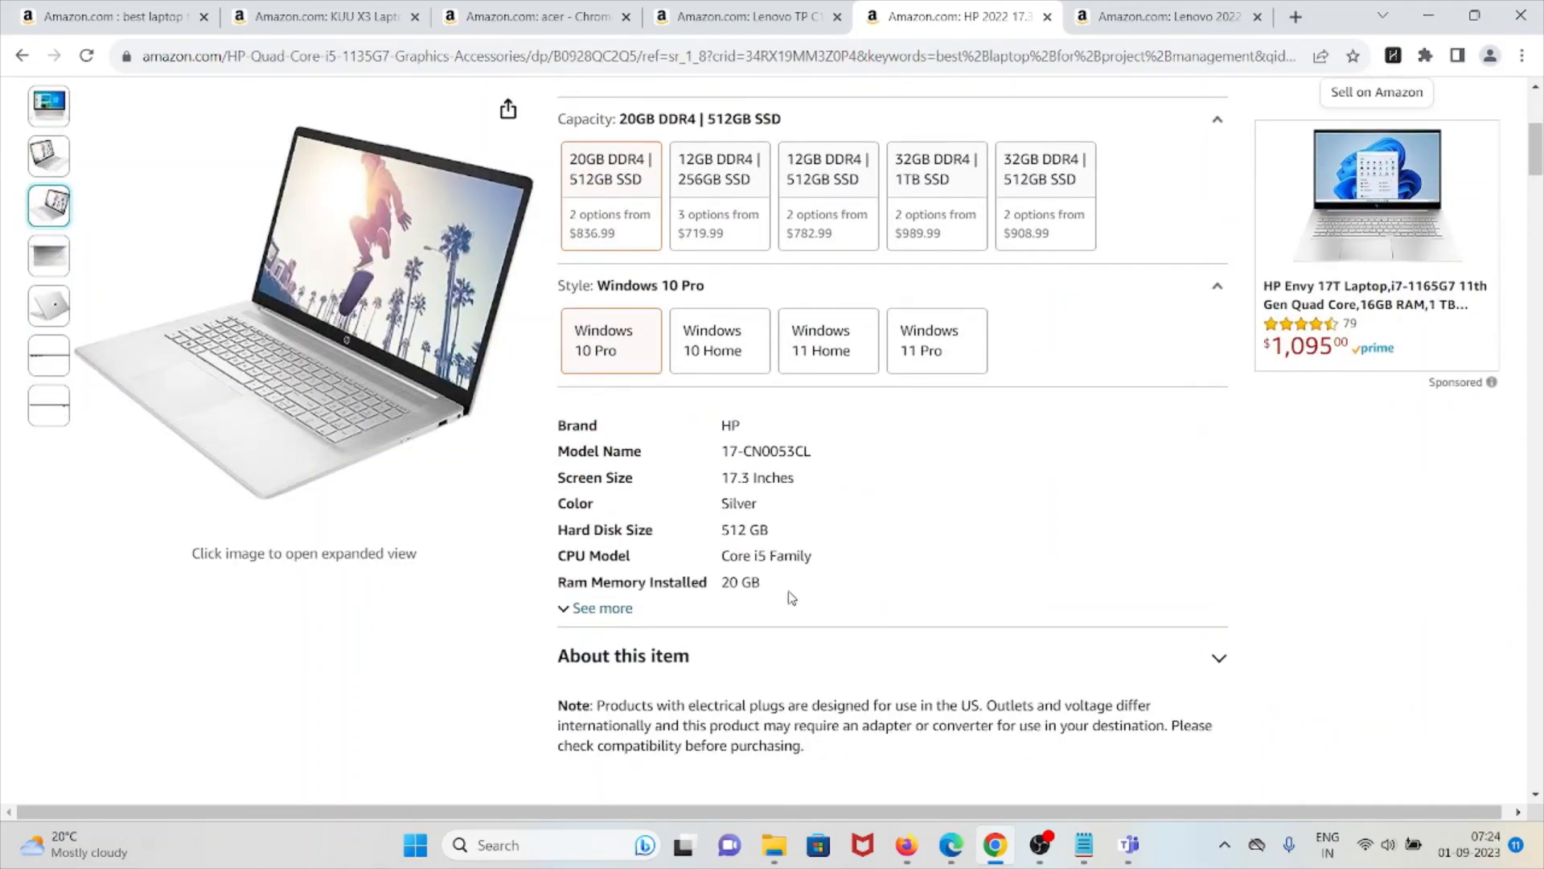
Expand the HP laptop's full specification list, then move to the Lenovo TP C14 Chromebook page.
left_click(601, 608)
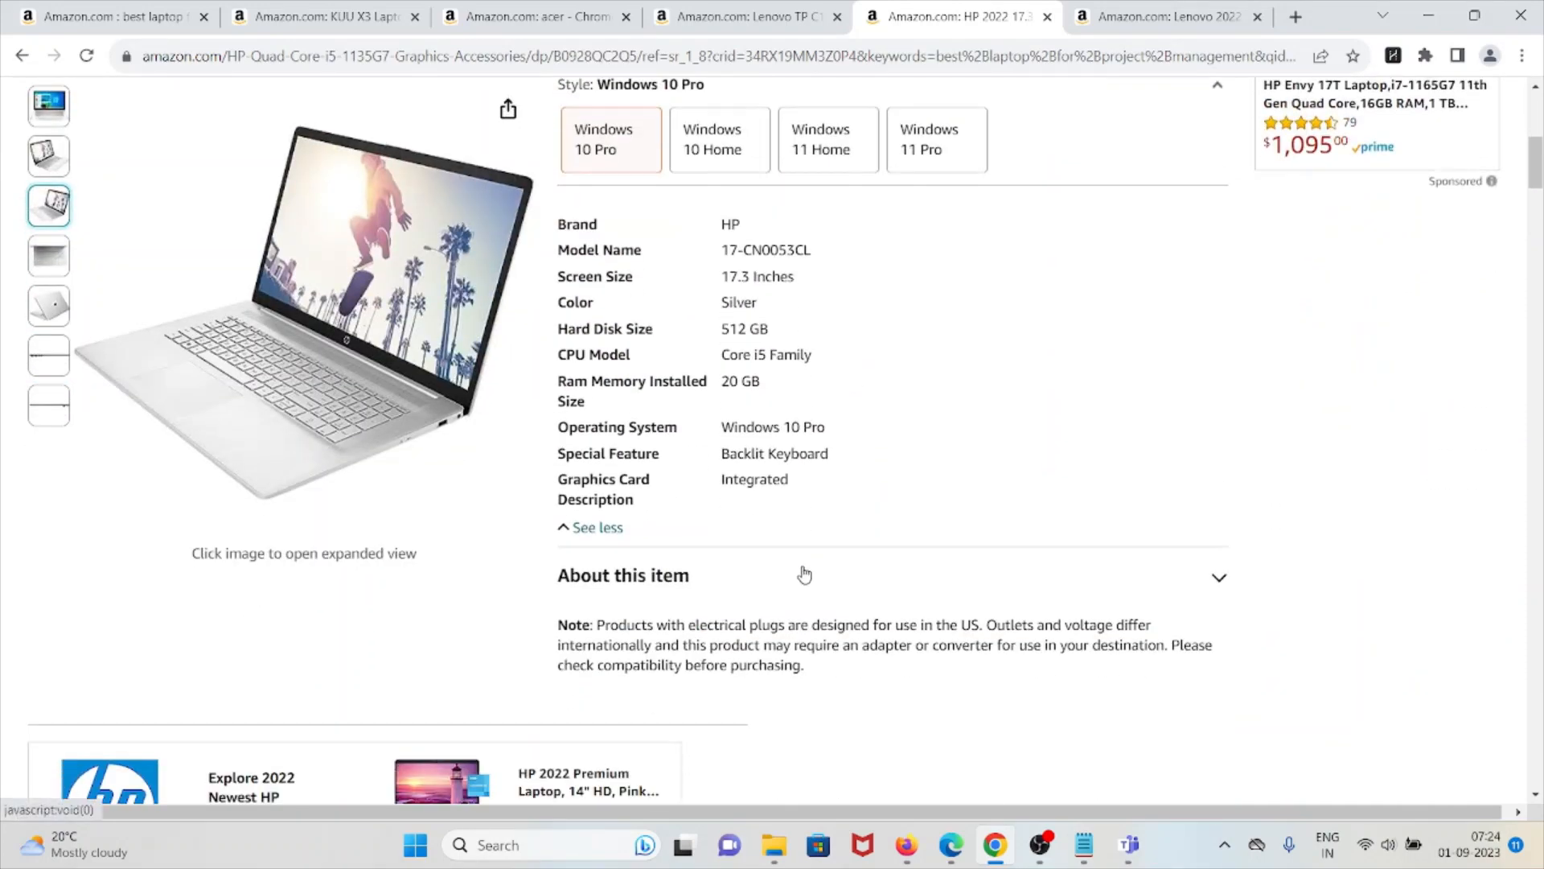
mouse_move(801, 590)
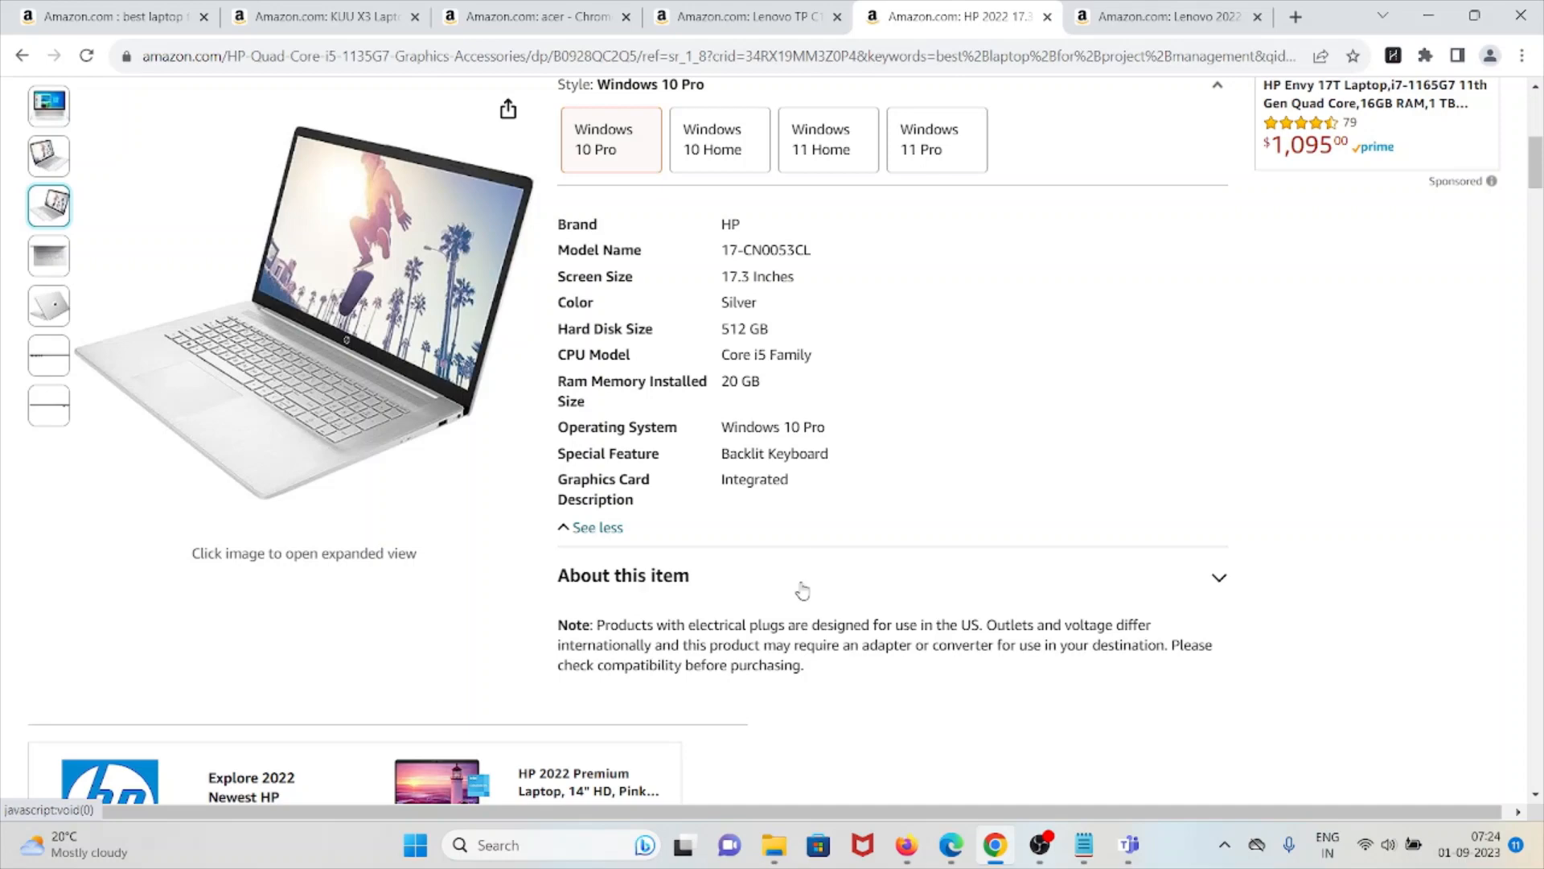
left_click(743, 16)
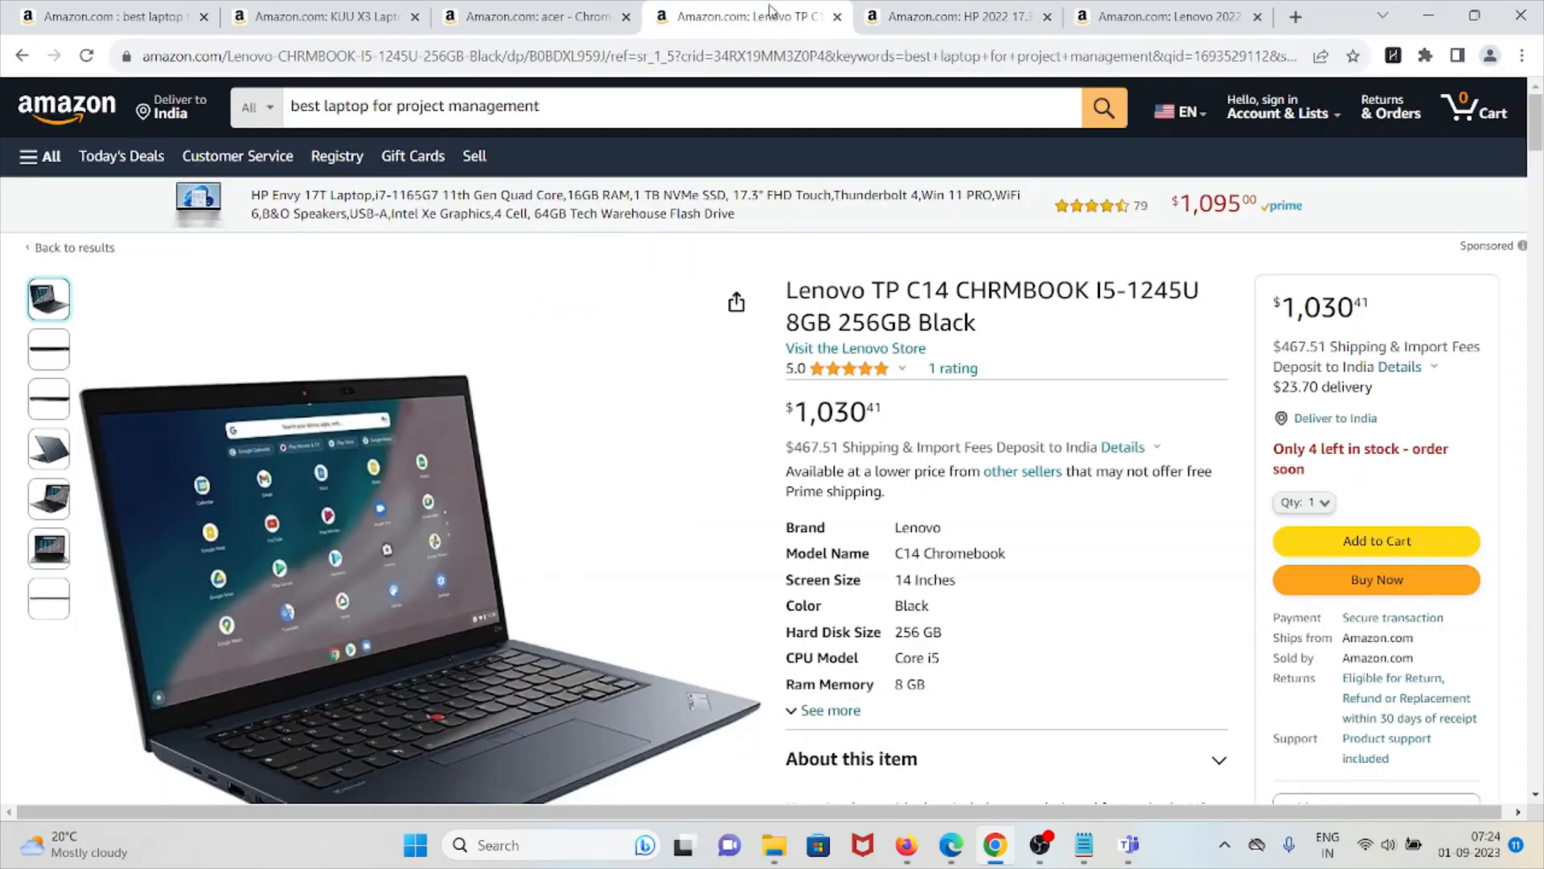
mouse_move(792, 27)
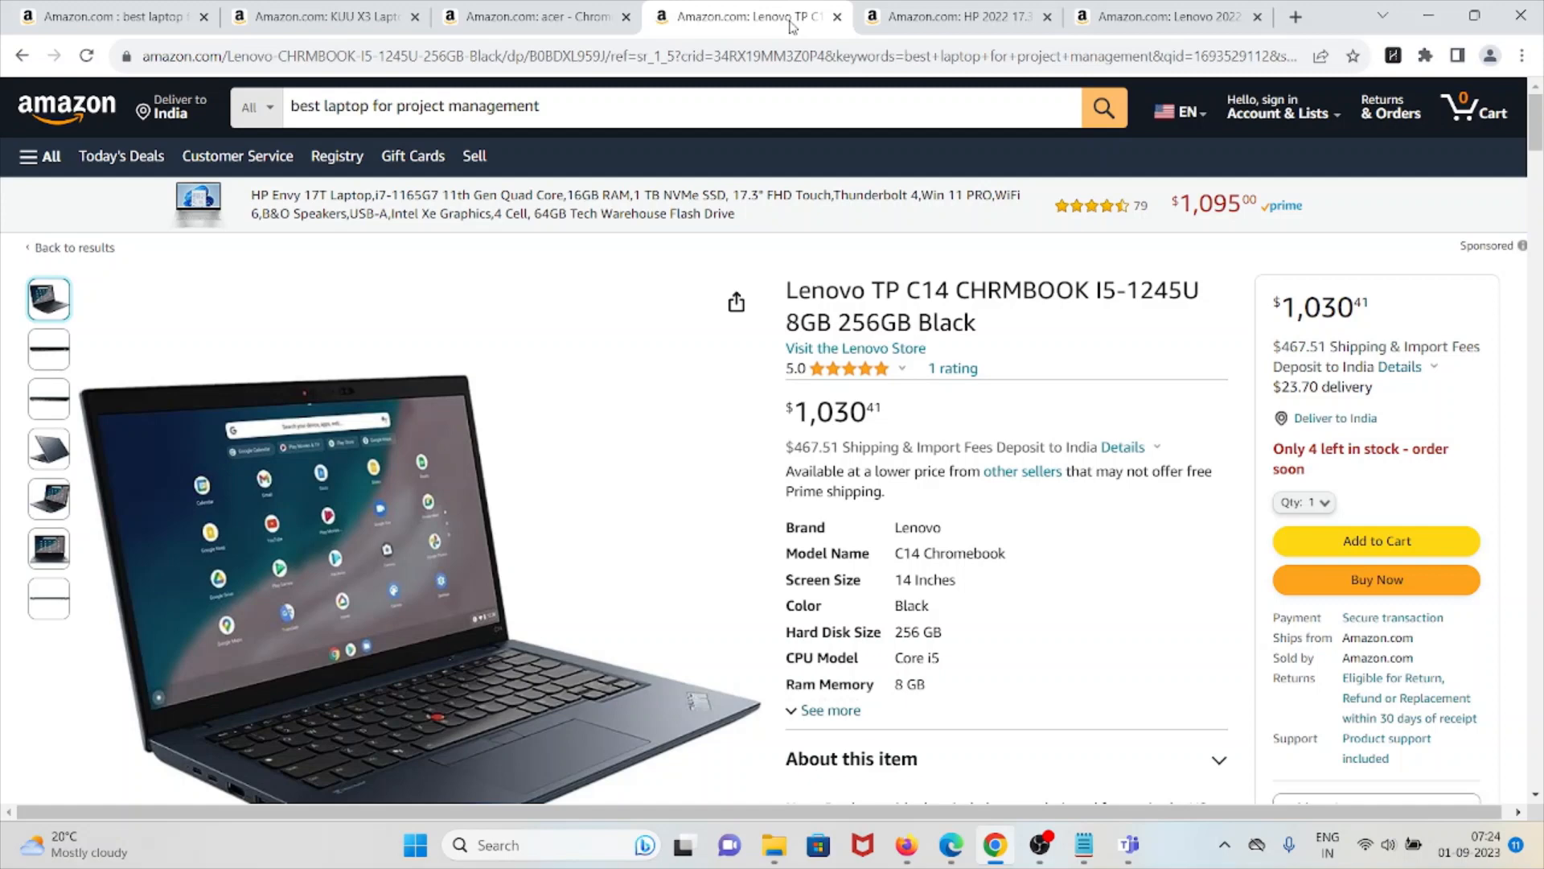
mouse_move(962, 552)
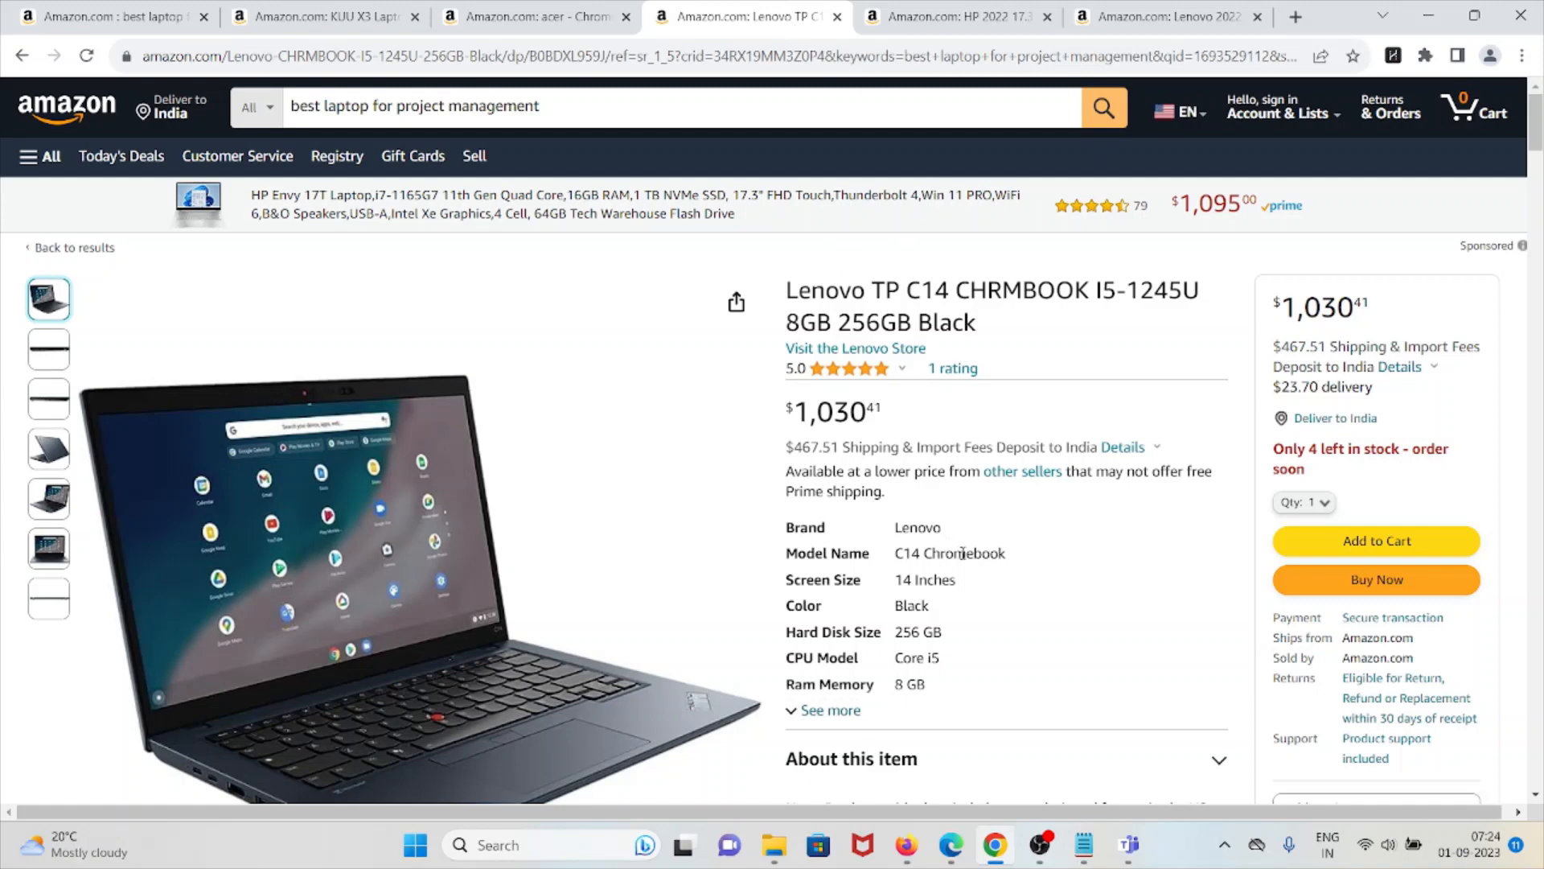
Review the Lenovo C14 Chromebook listing: $1,030.41, 14-inch, 256 GB, Core i5, 8 GB RAM.
double_click(907, 685)
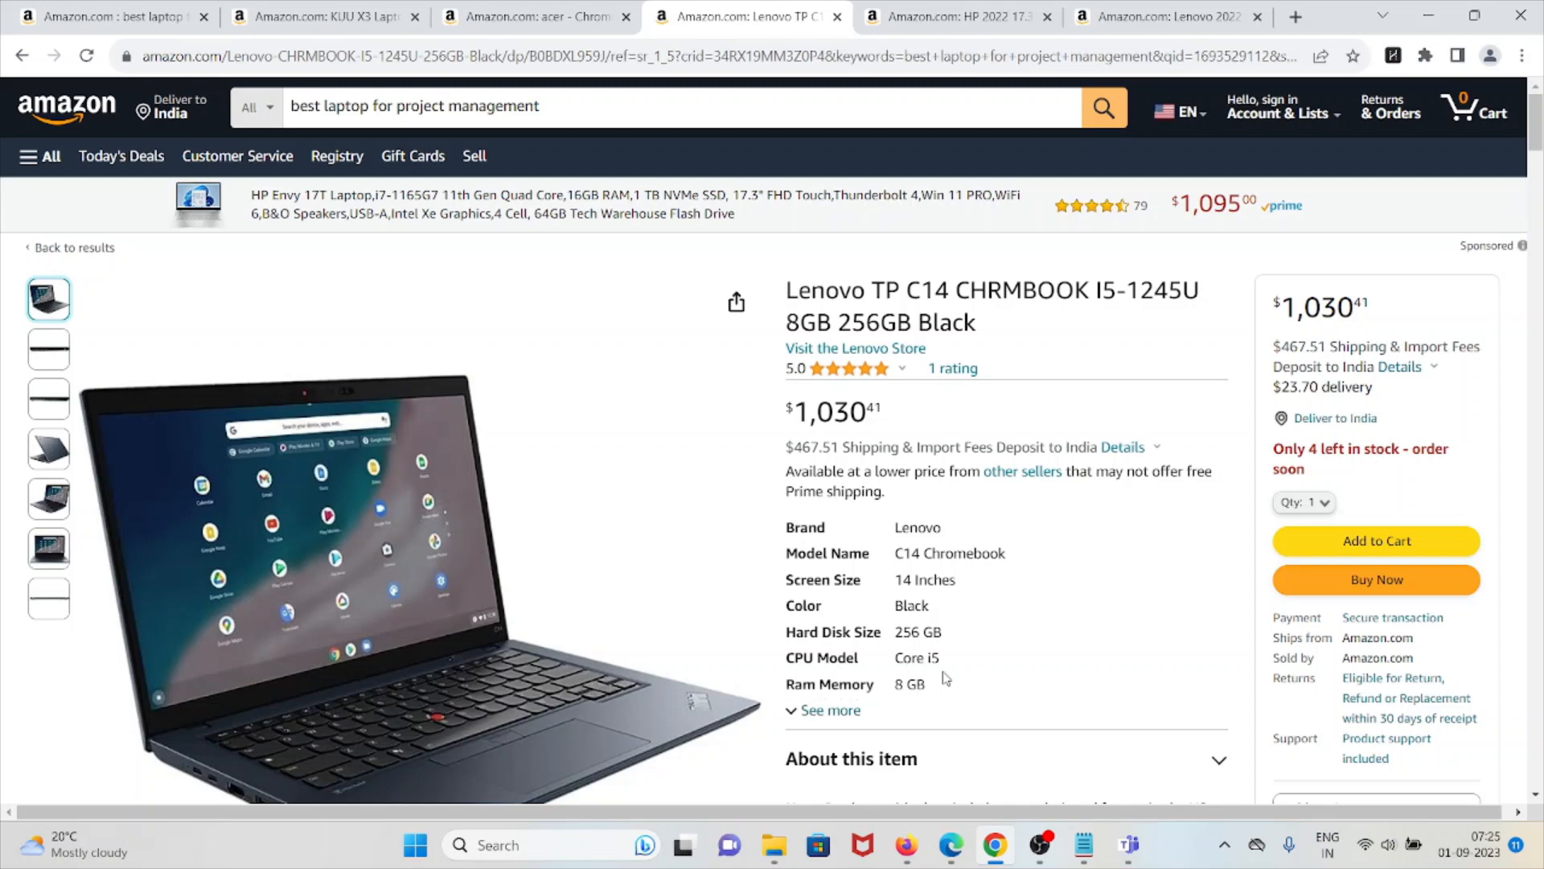
scroll("down", 3)
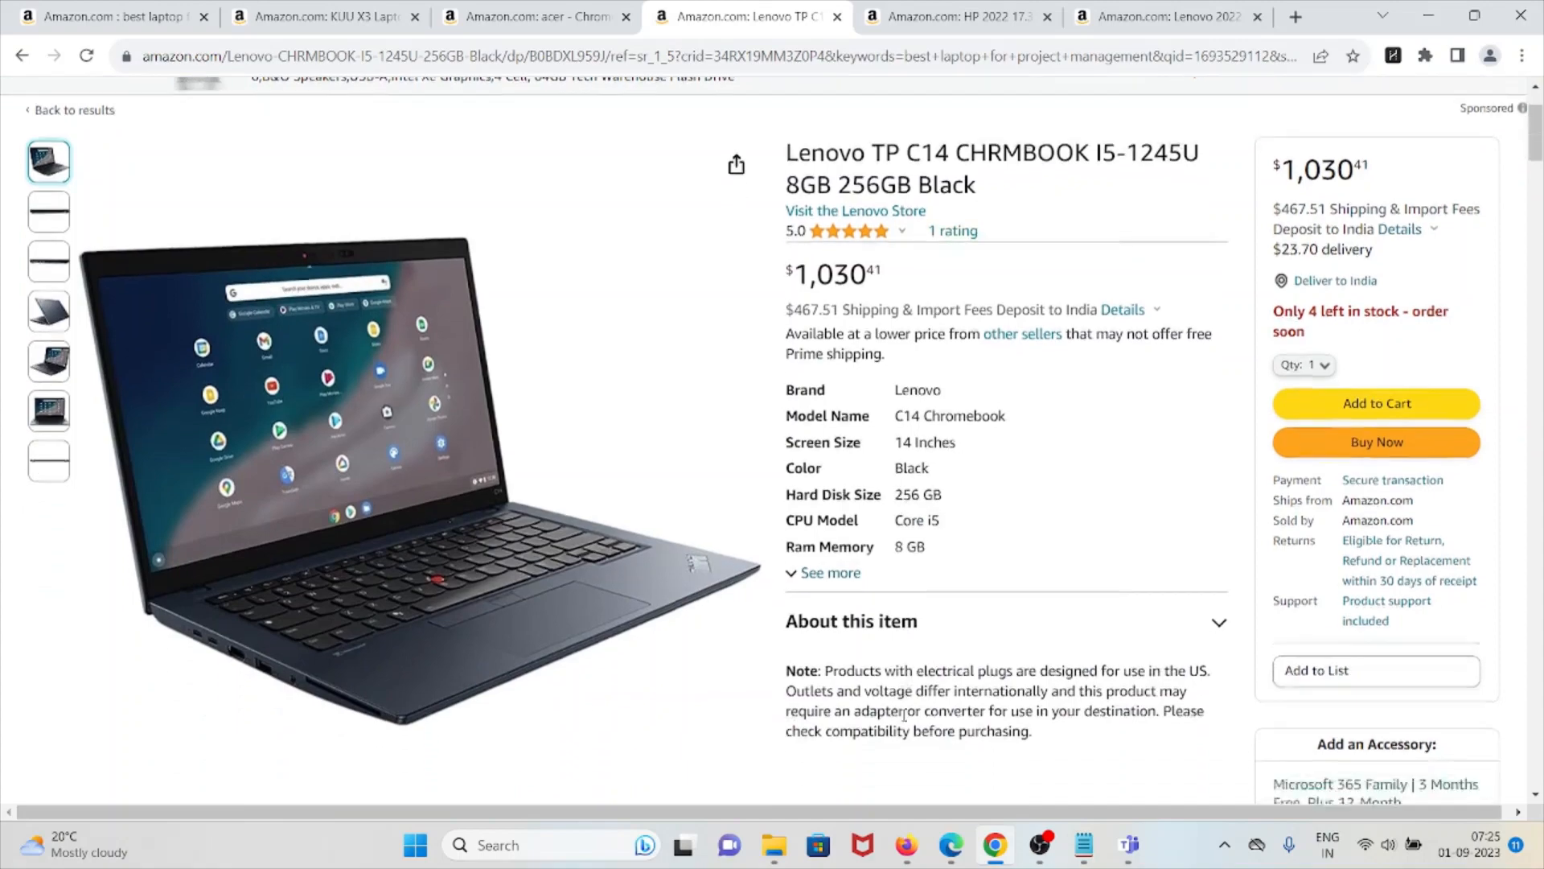
scroll("down", 3)
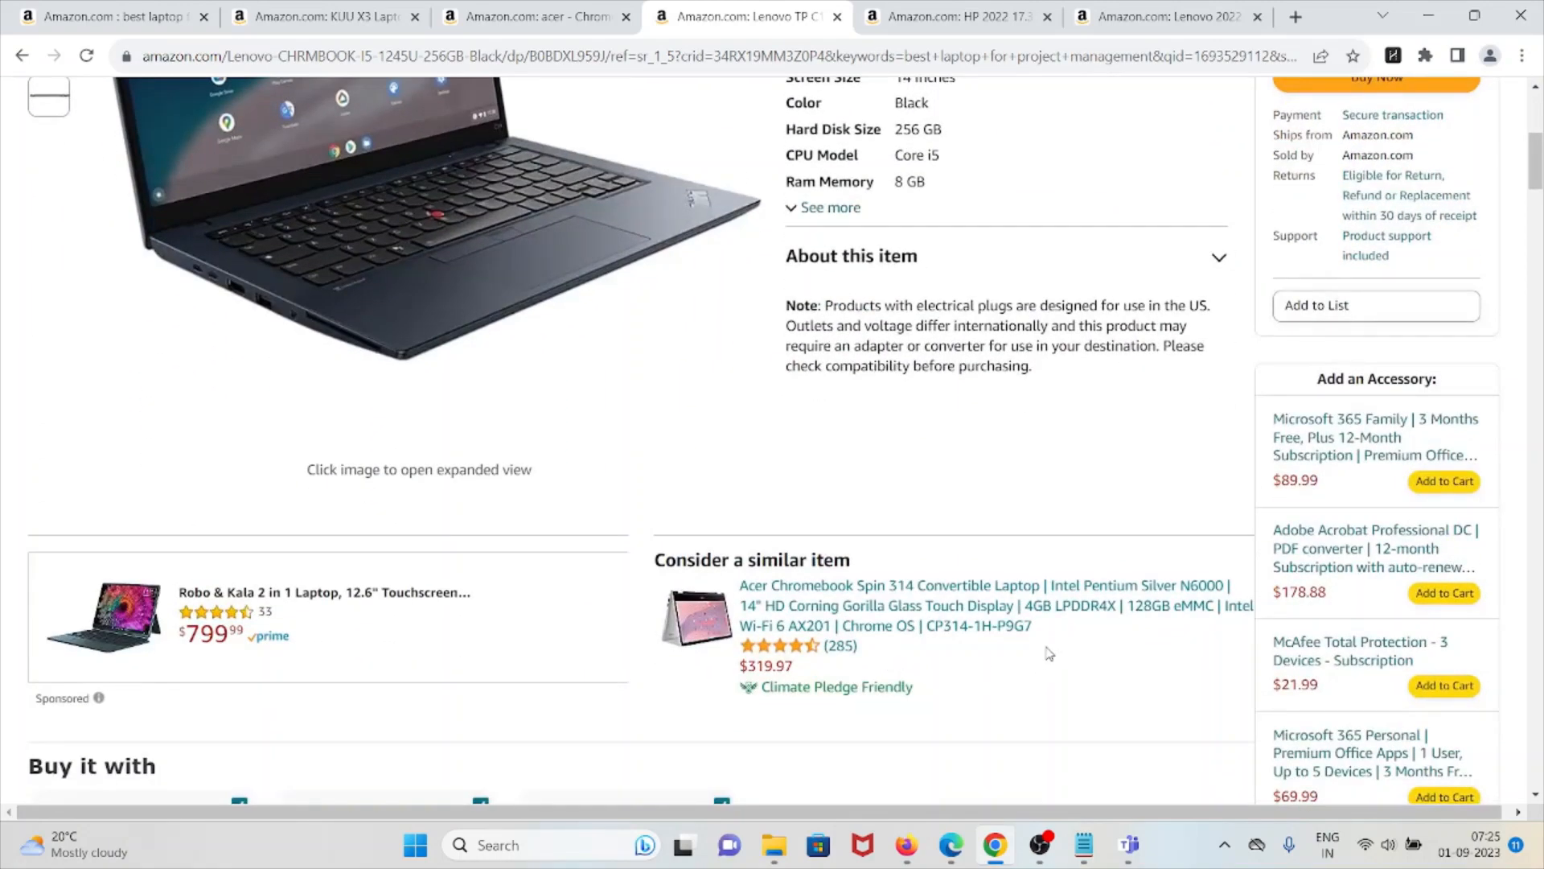
scroll("up", 3)
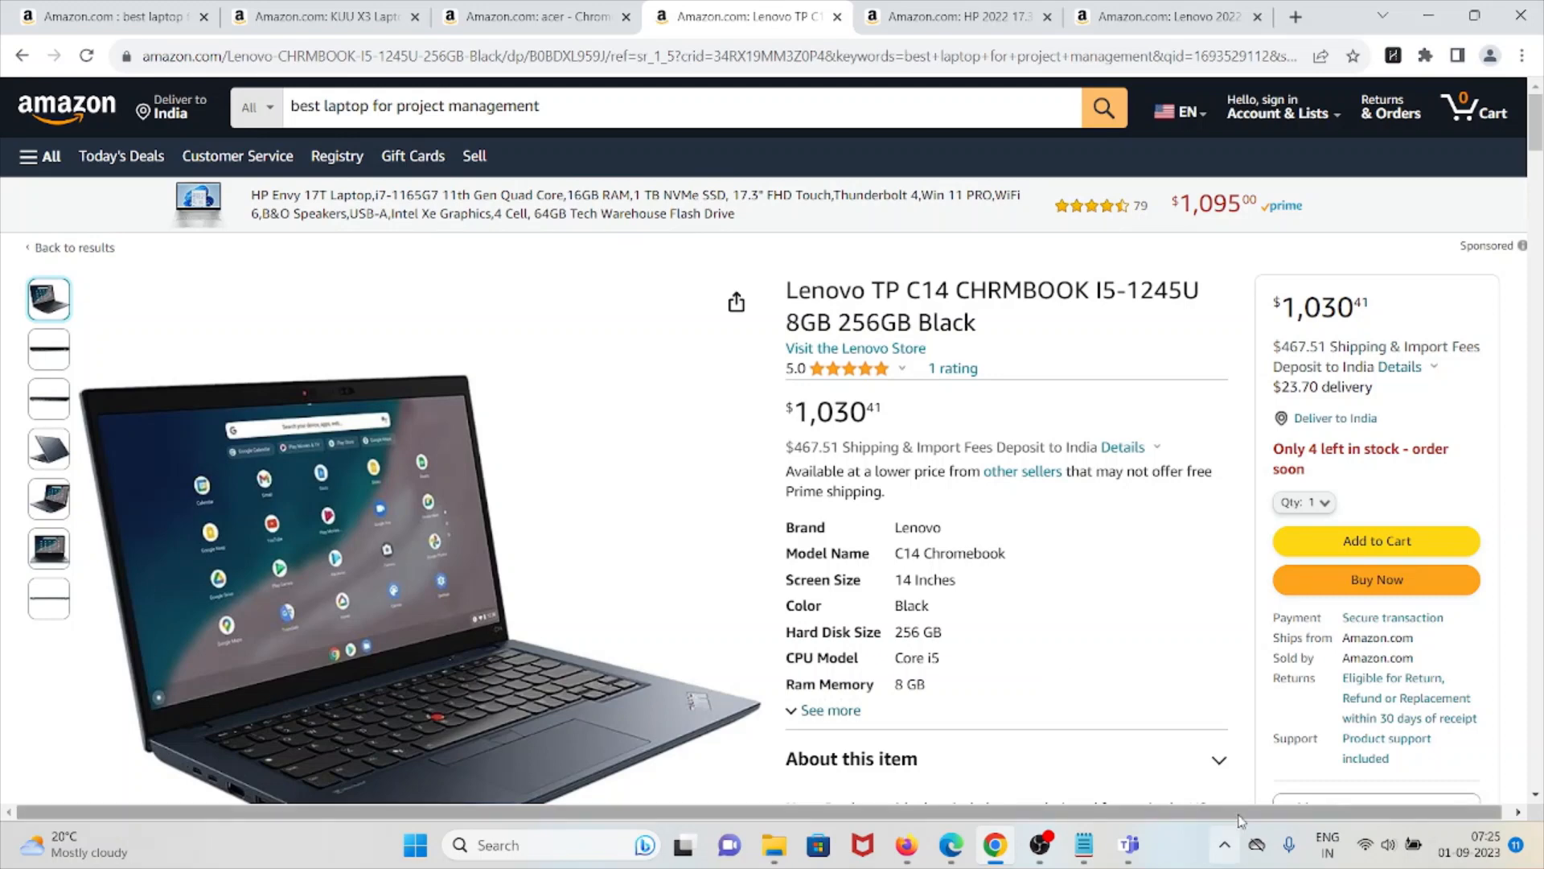
scroll("down", 3)
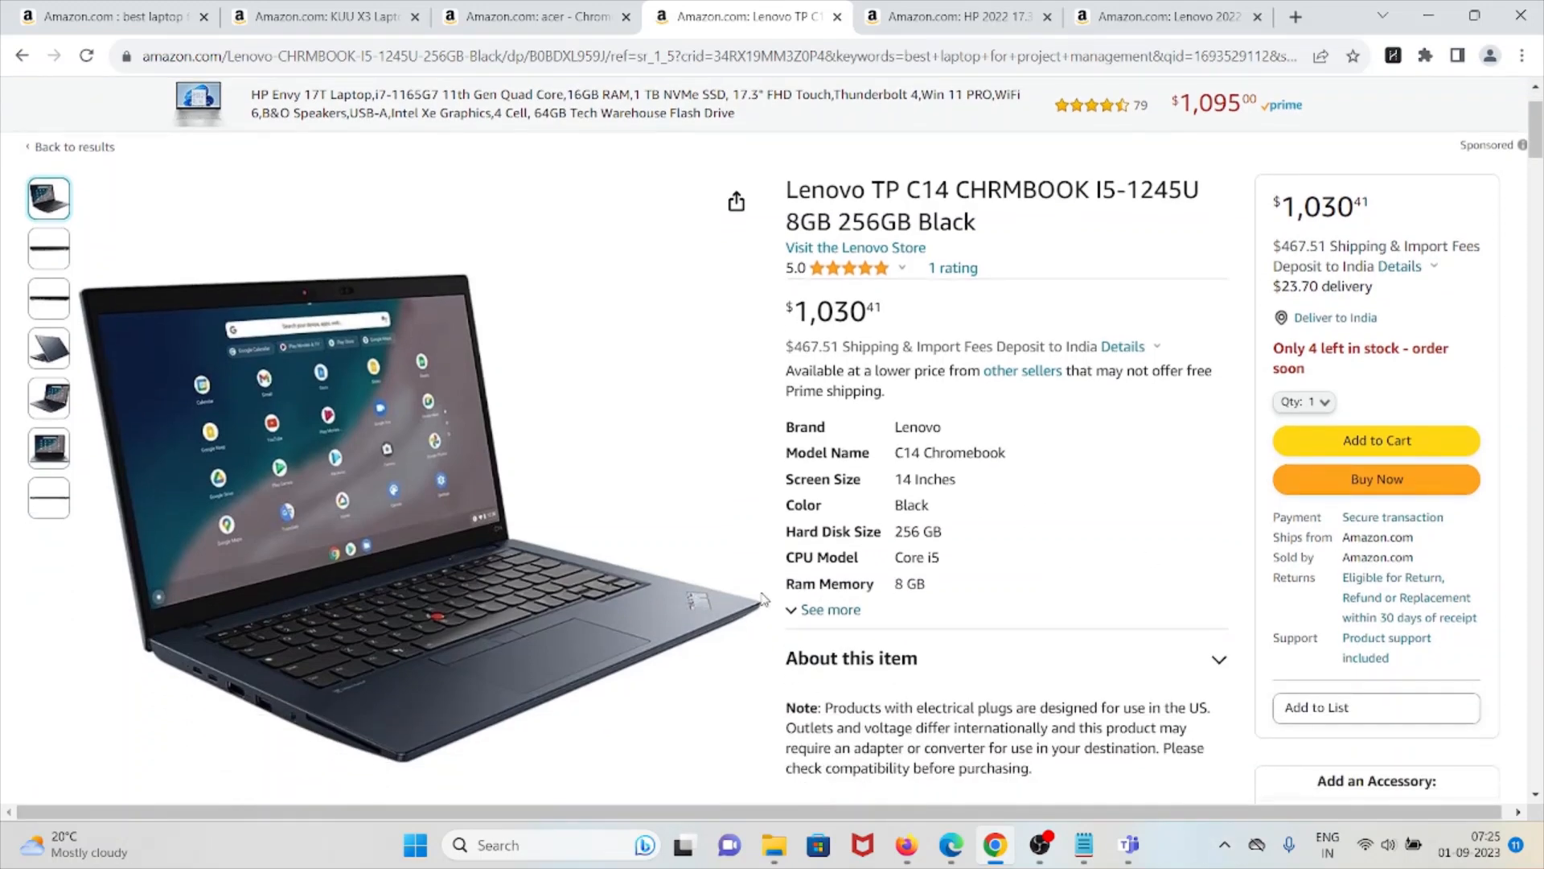
mouse_move(769, 577)
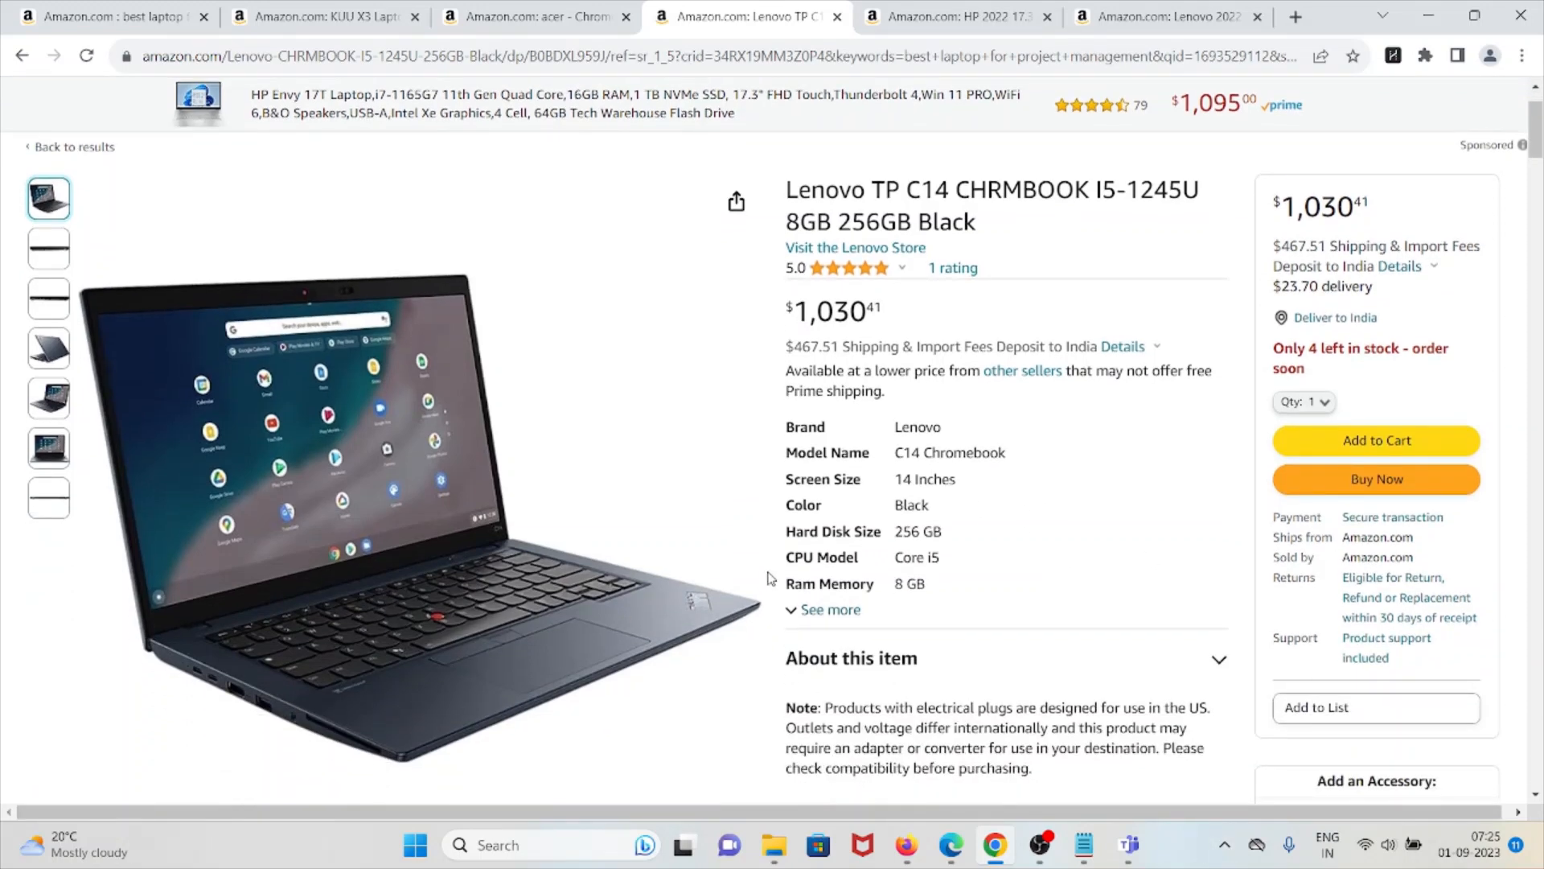
mouse_move(809, 550)
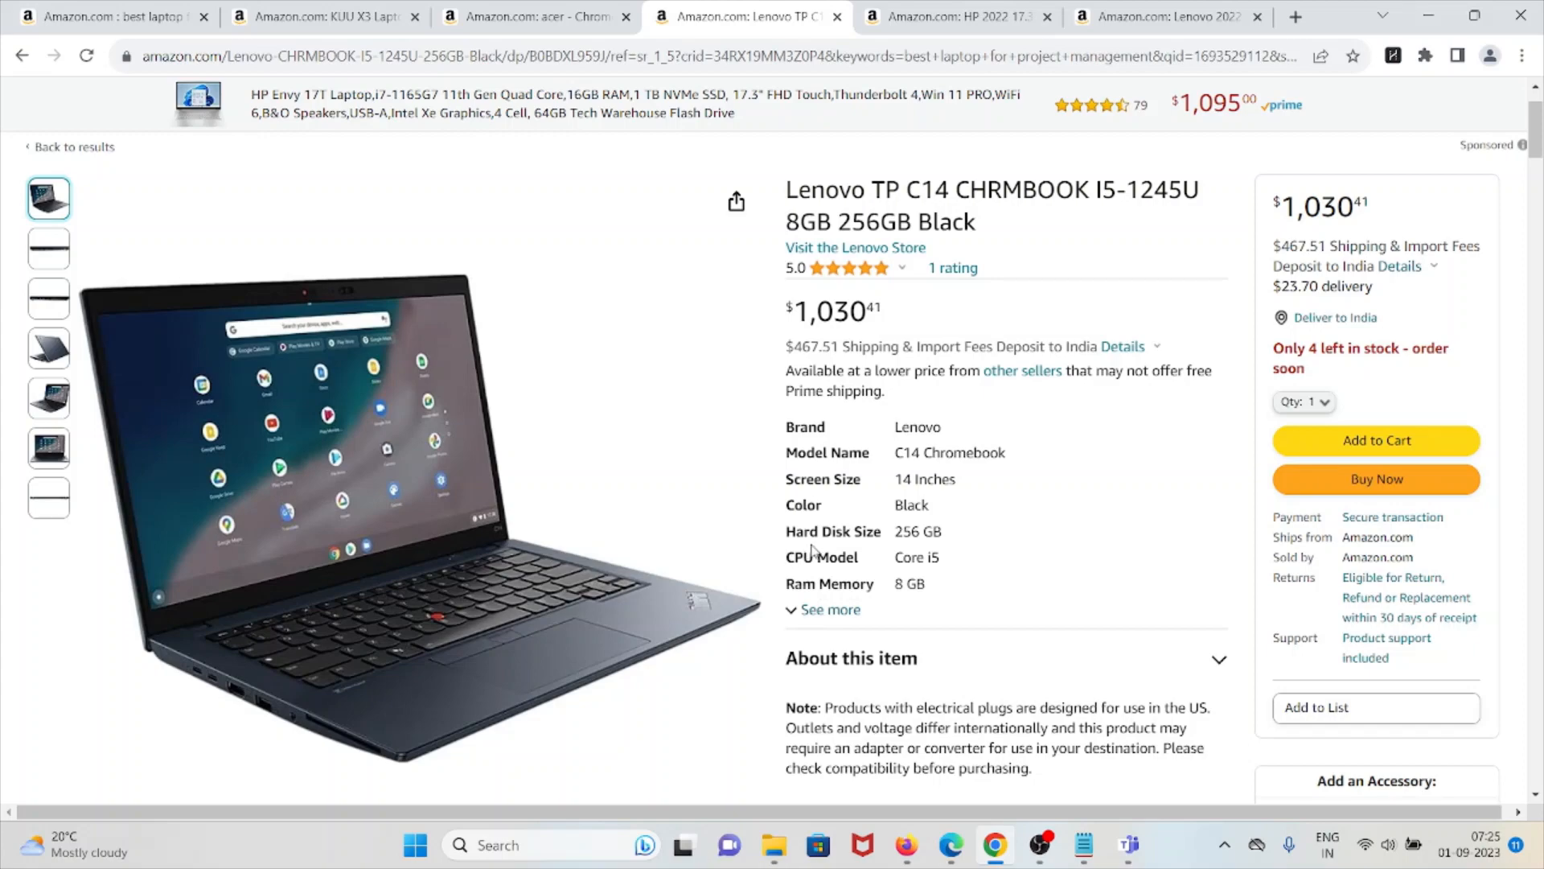
scroll("down", 3)
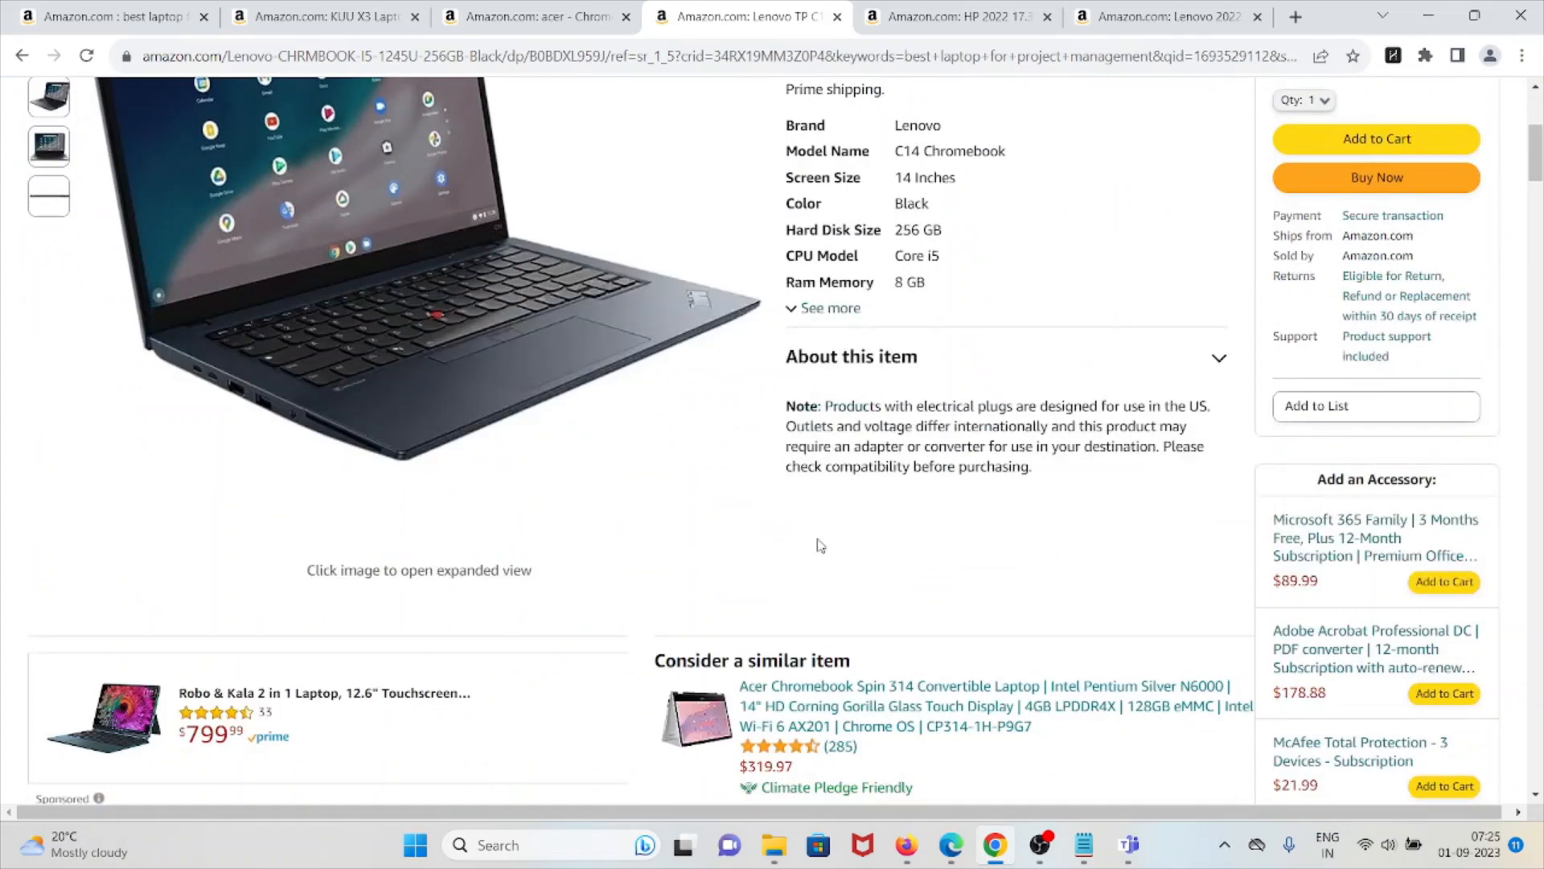
mouse_move(822, 542)
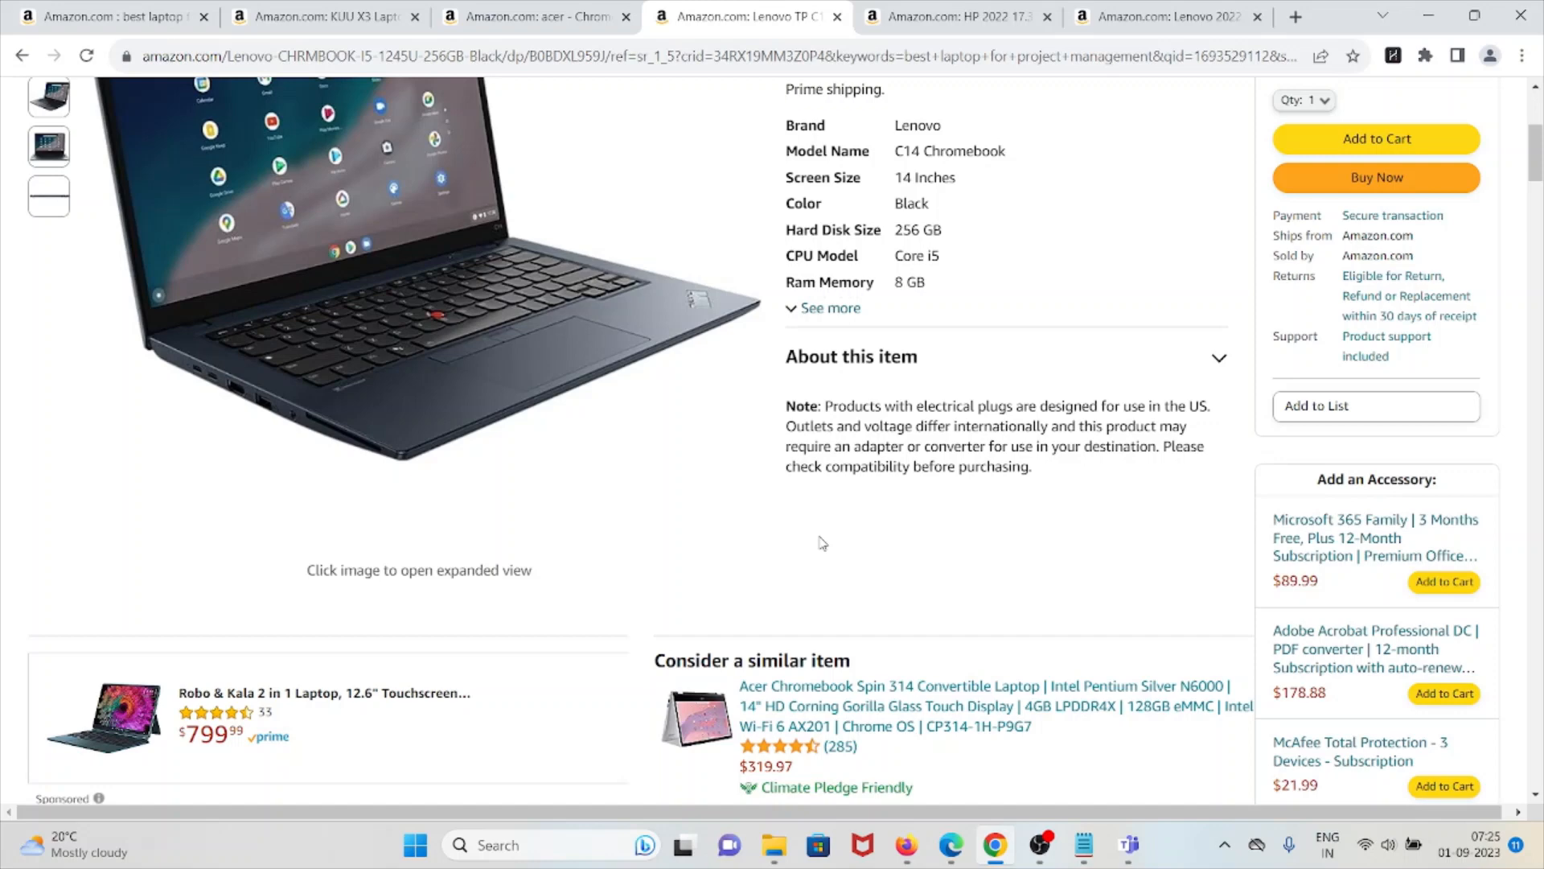
scroll("up", 3)
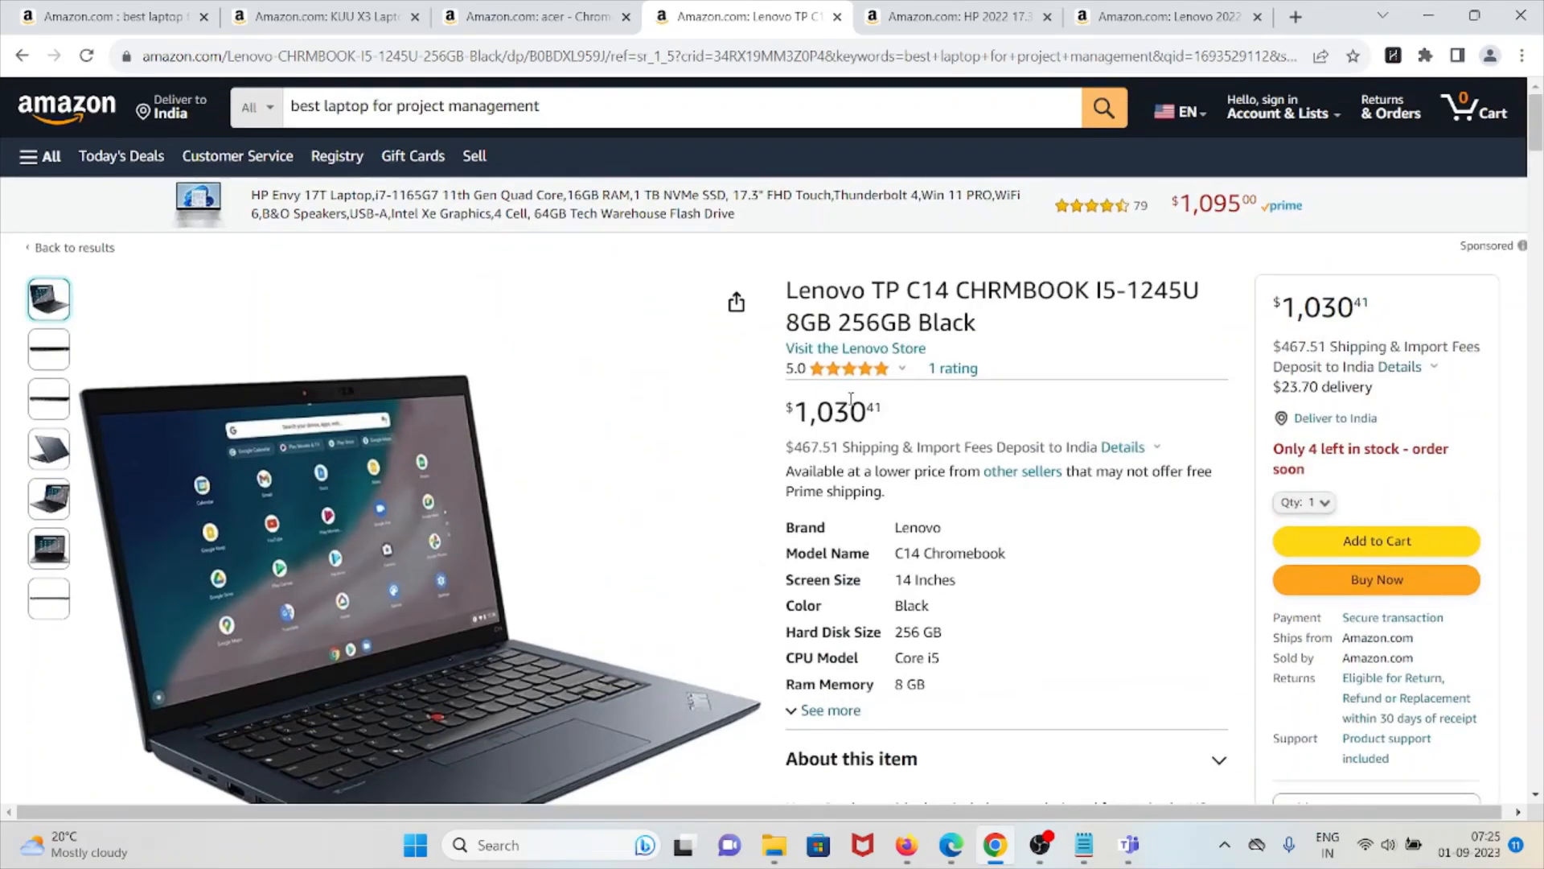
left_click(845, 367)
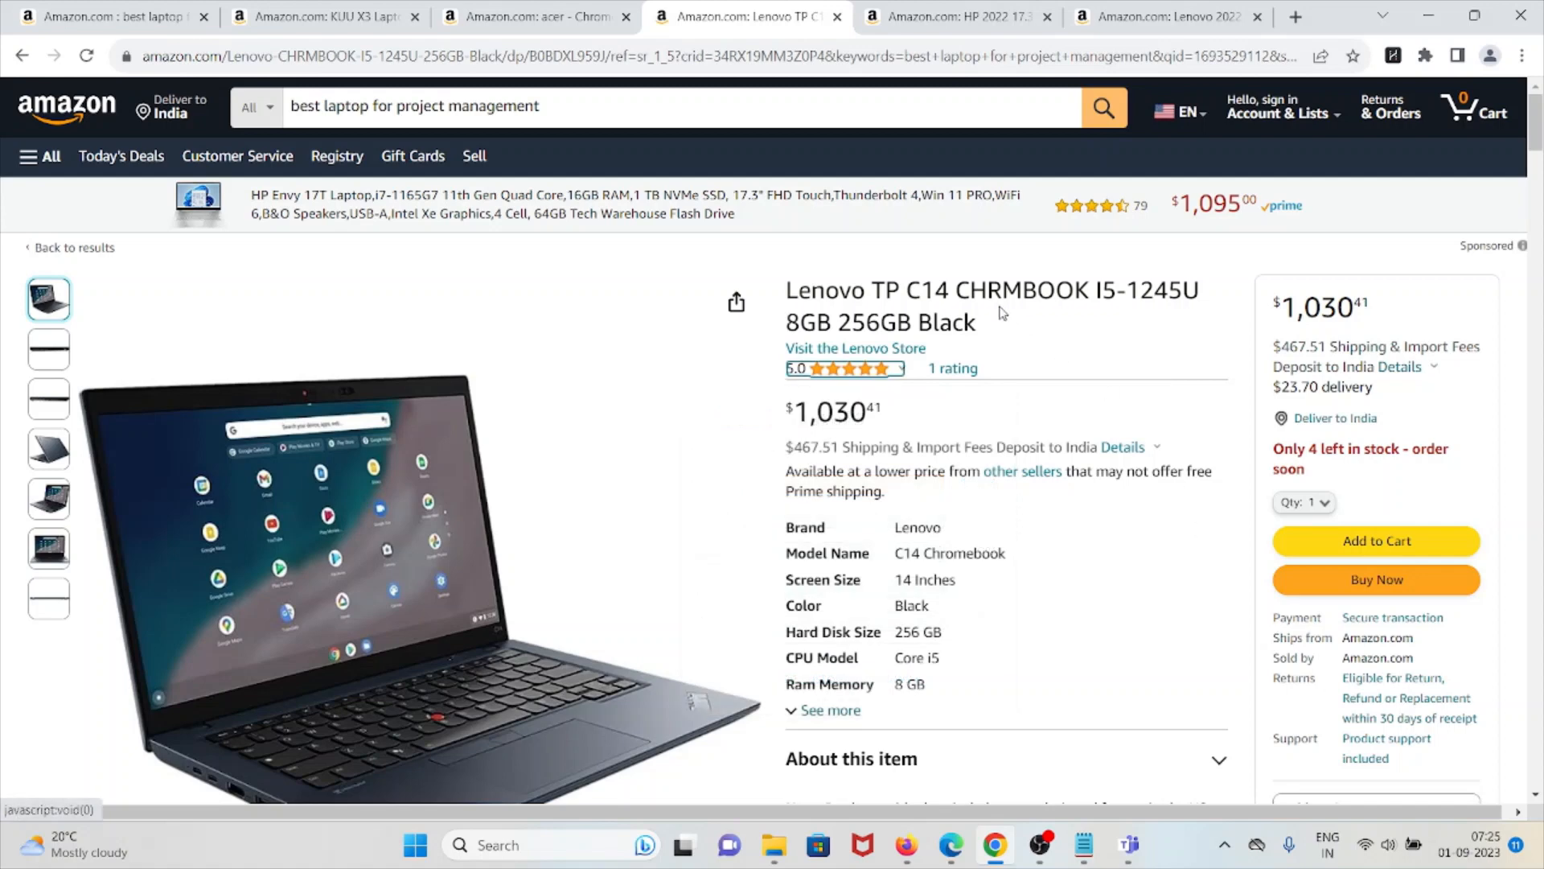
mouse_move(1219, 595)
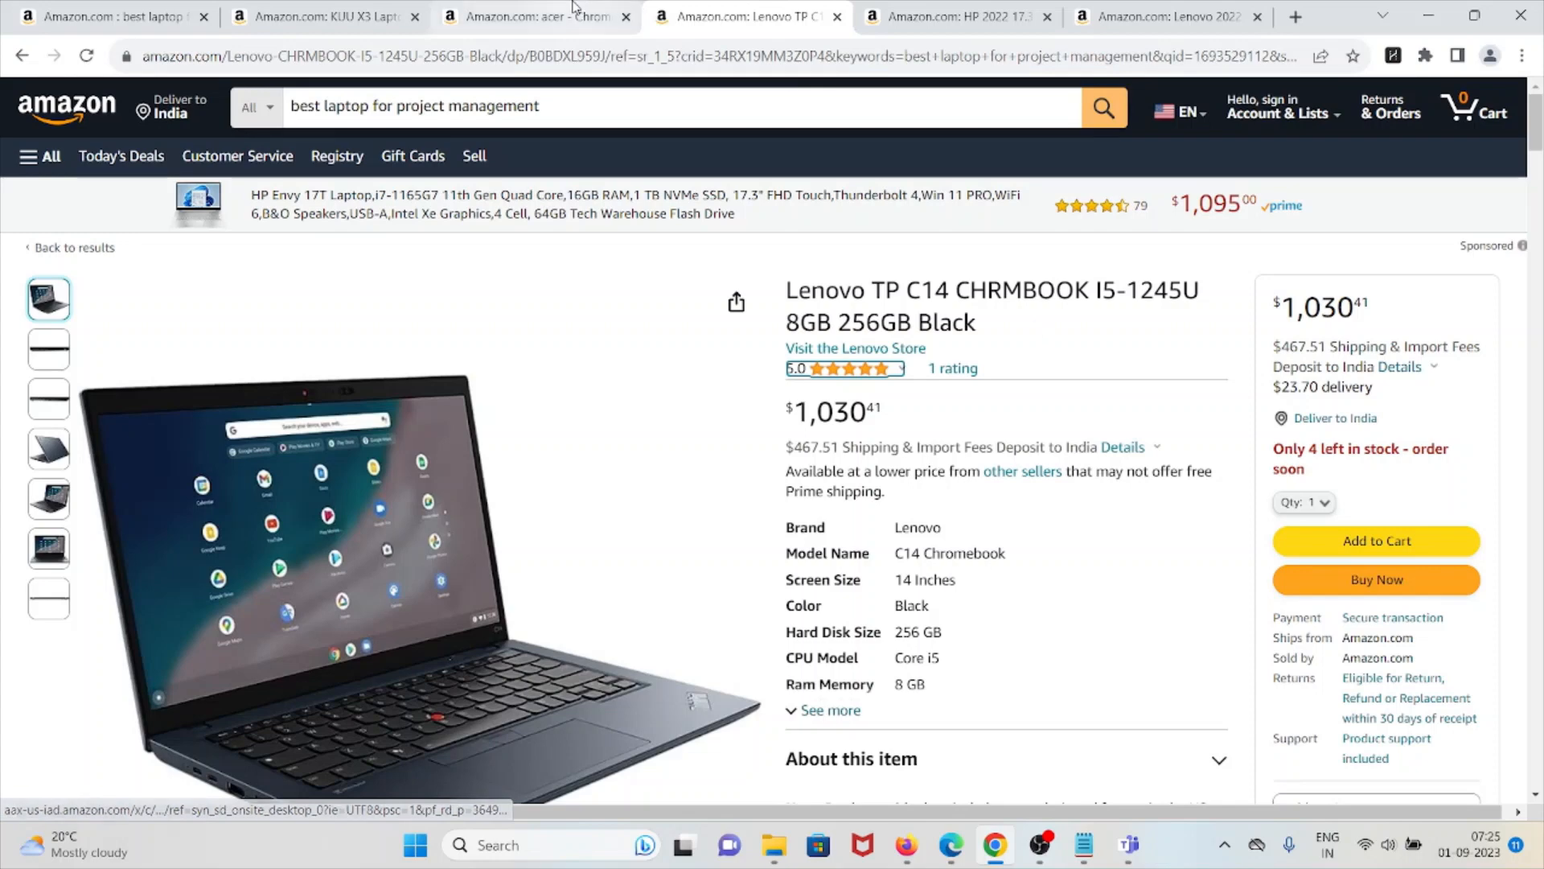
View the acer Chromebook Spin 311 listing ($279.00, 4 GB RAM, 64 GB eMMC) and another product photo.
left_click(533, 16)
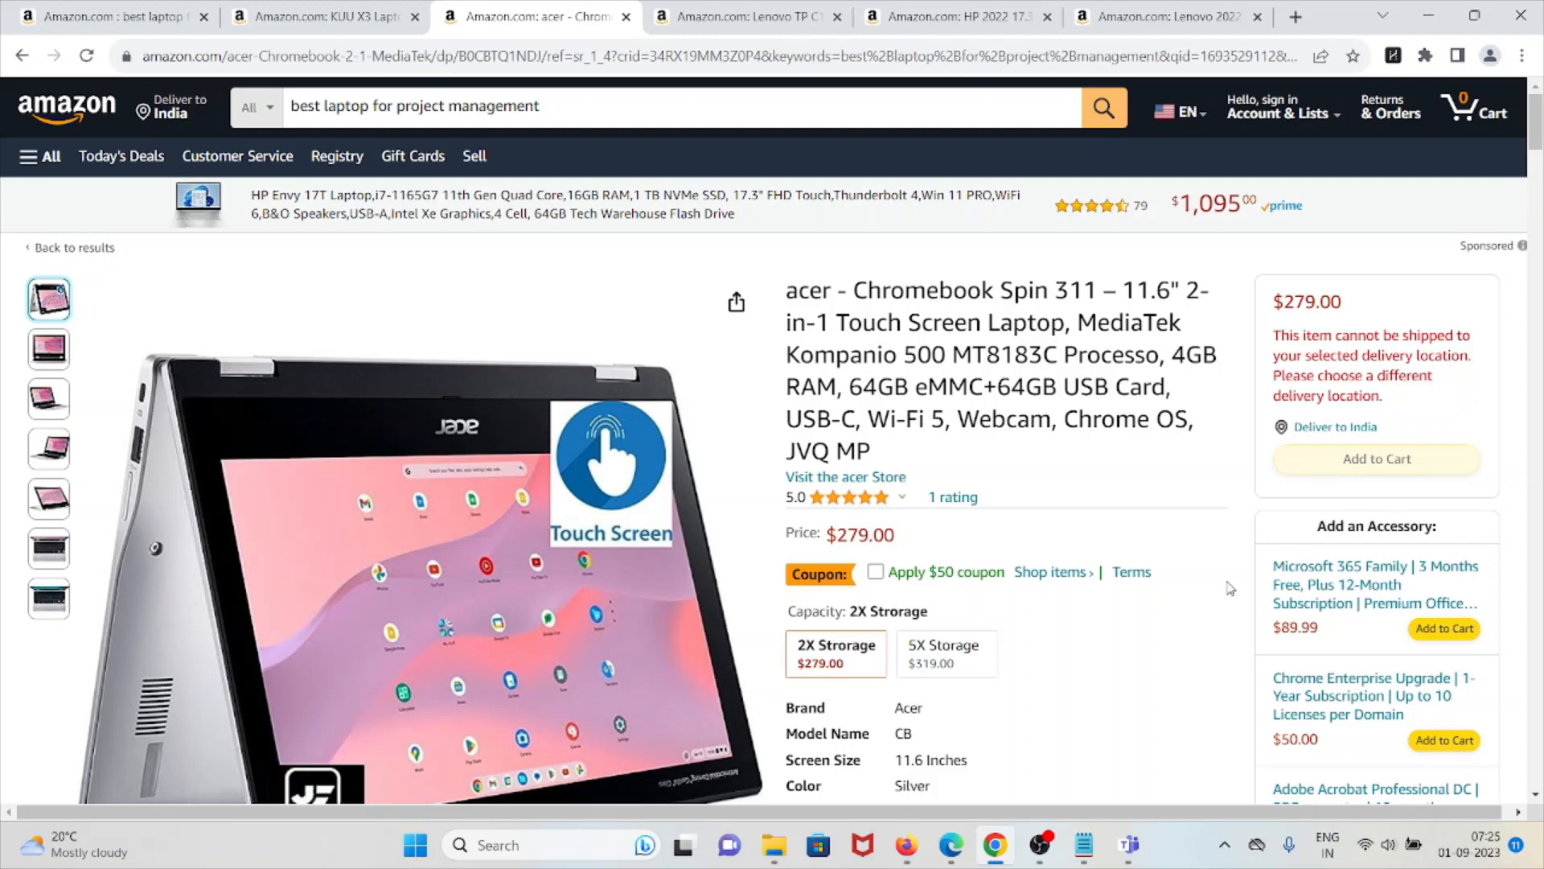
mouse_move(1249, 621)
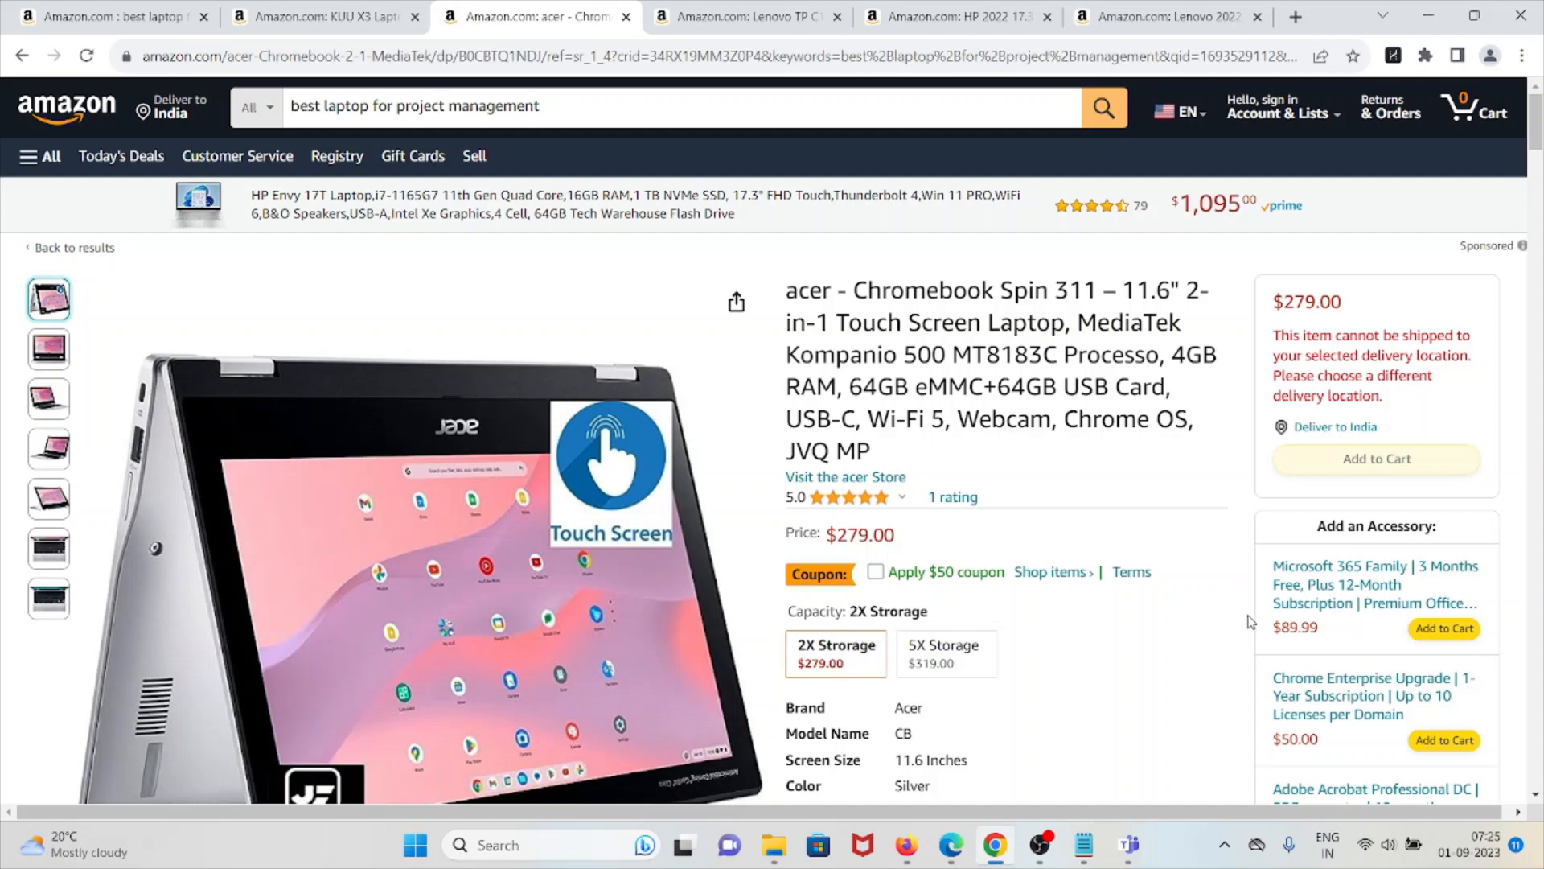
mouse_move(1141, 616)
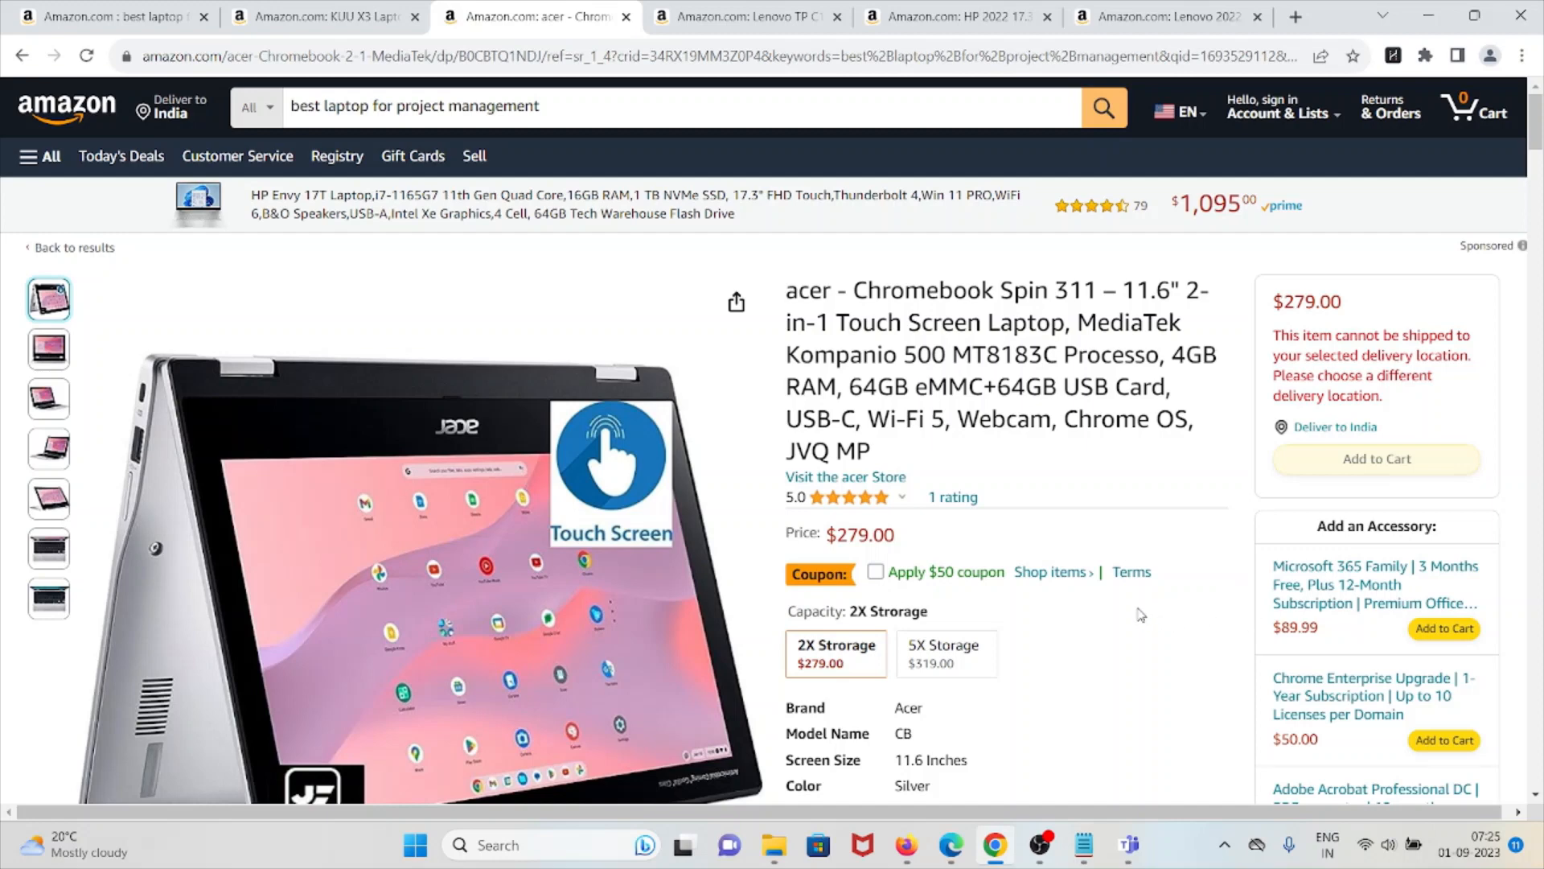
mouse_move(1147, 608)
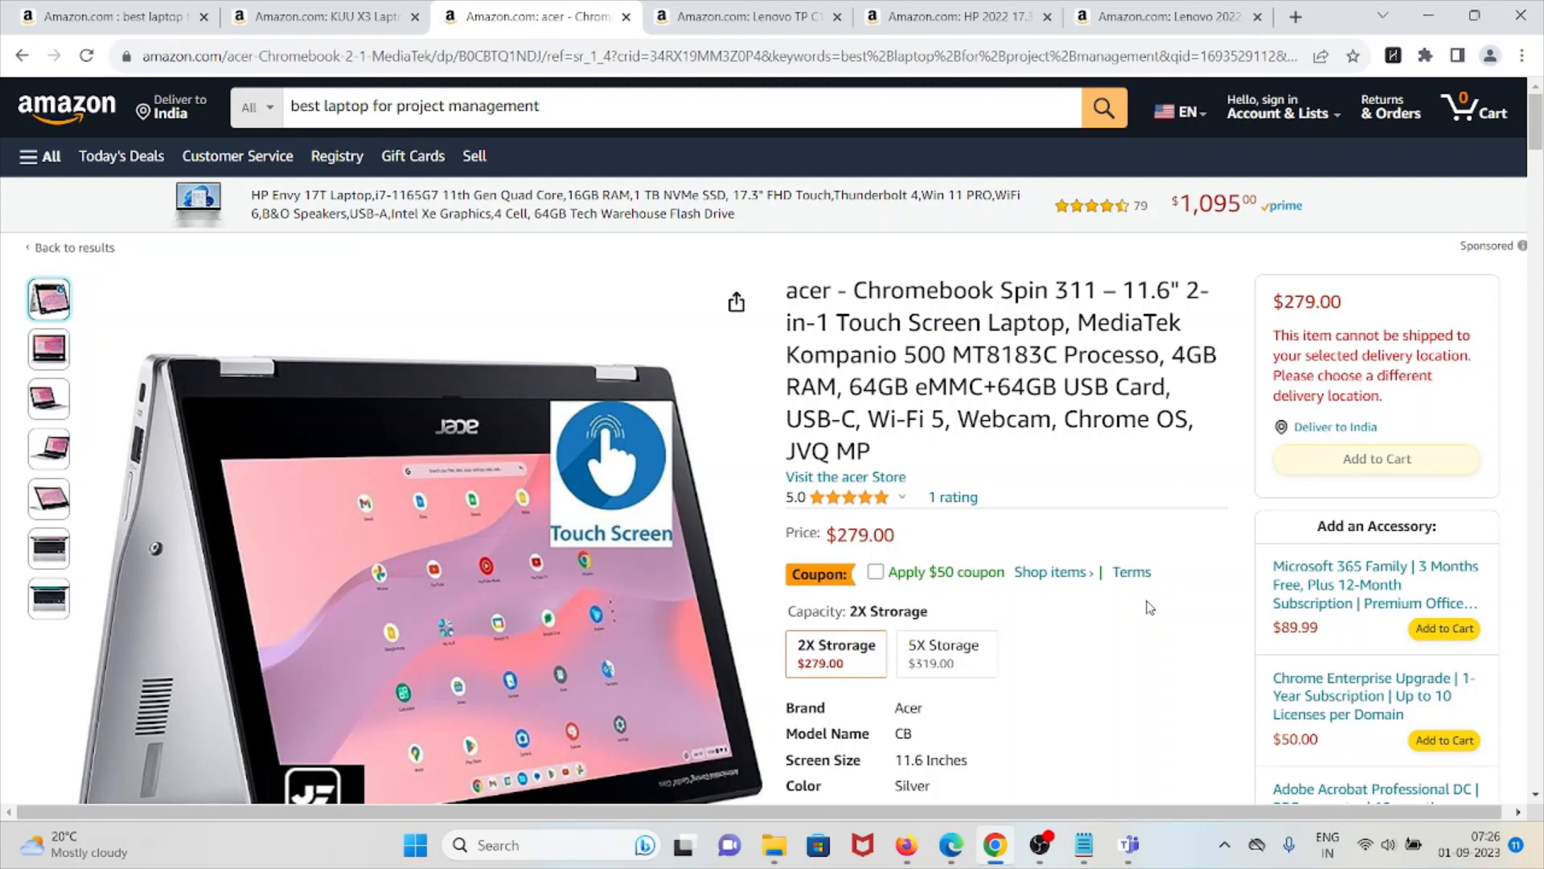
mouse_move(1123, 631)
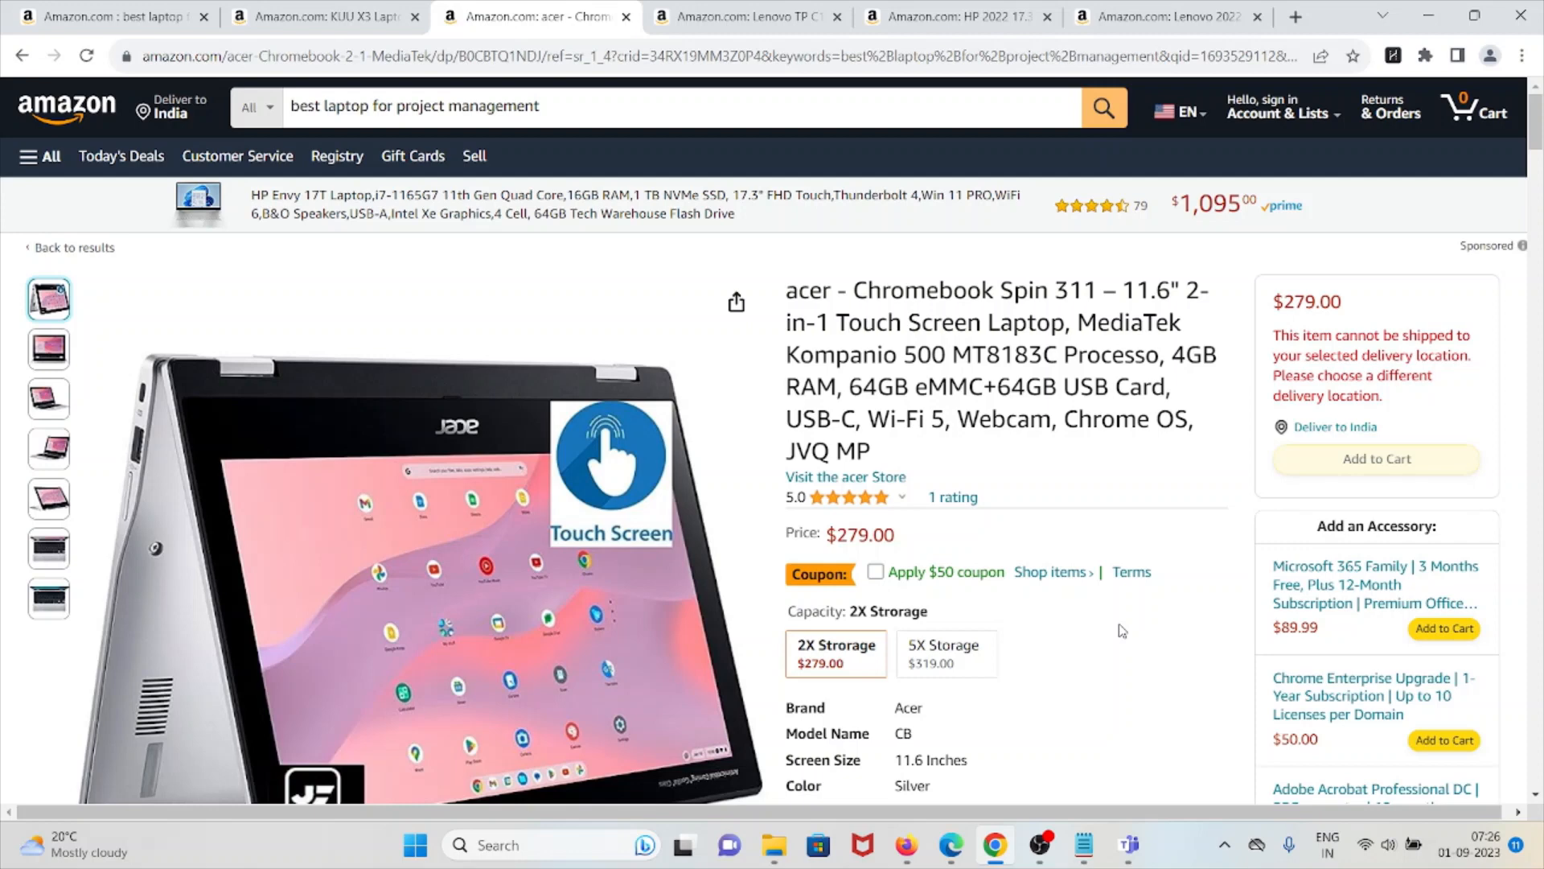
mouse_move(1174, 586)
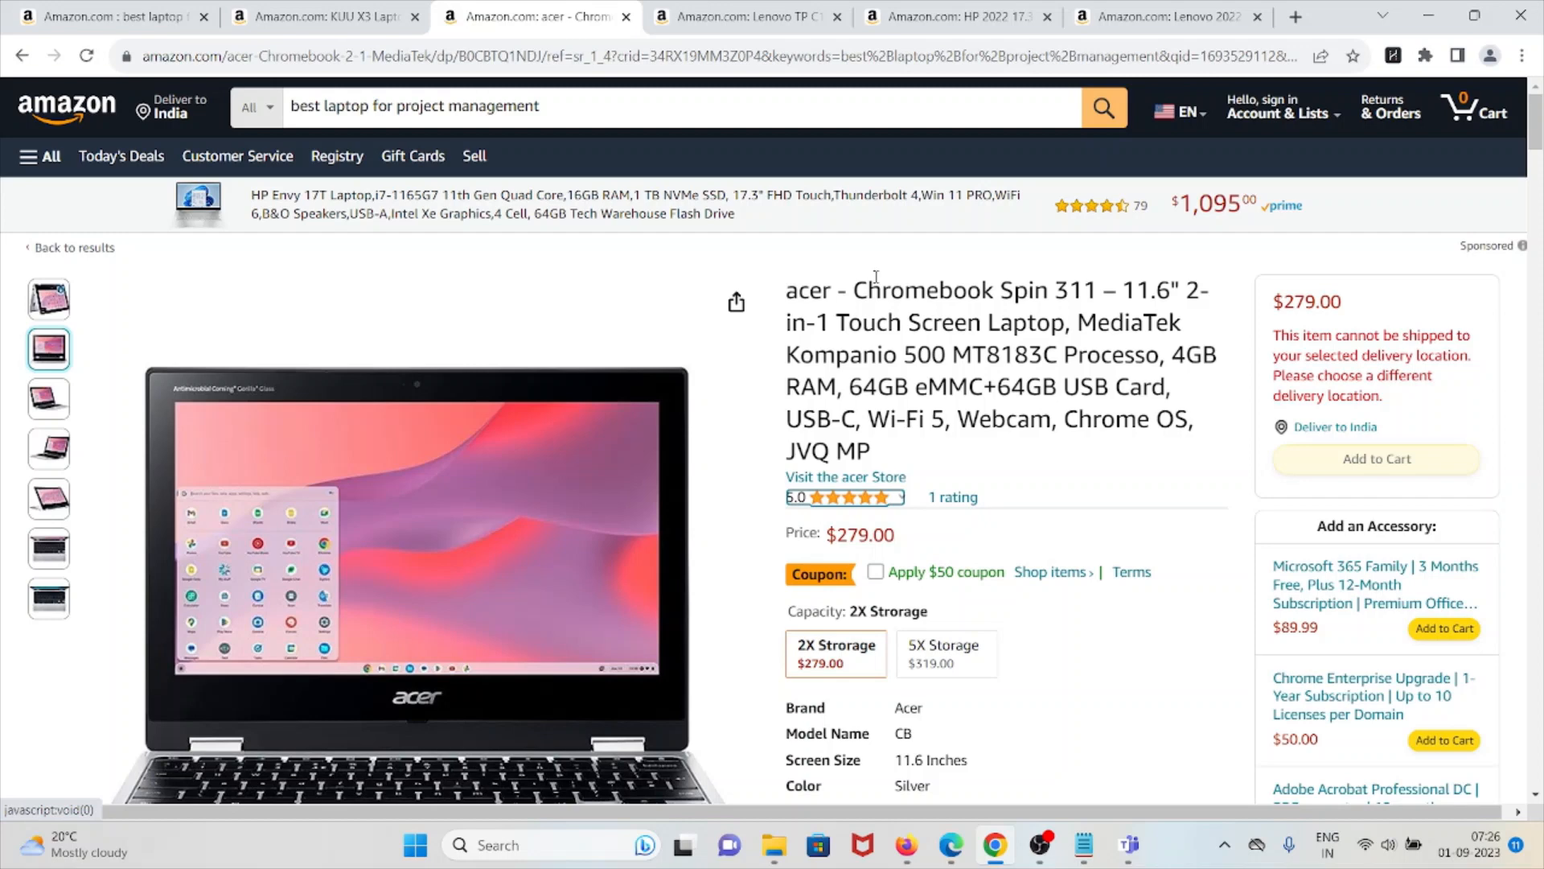
left_click(48, 399)
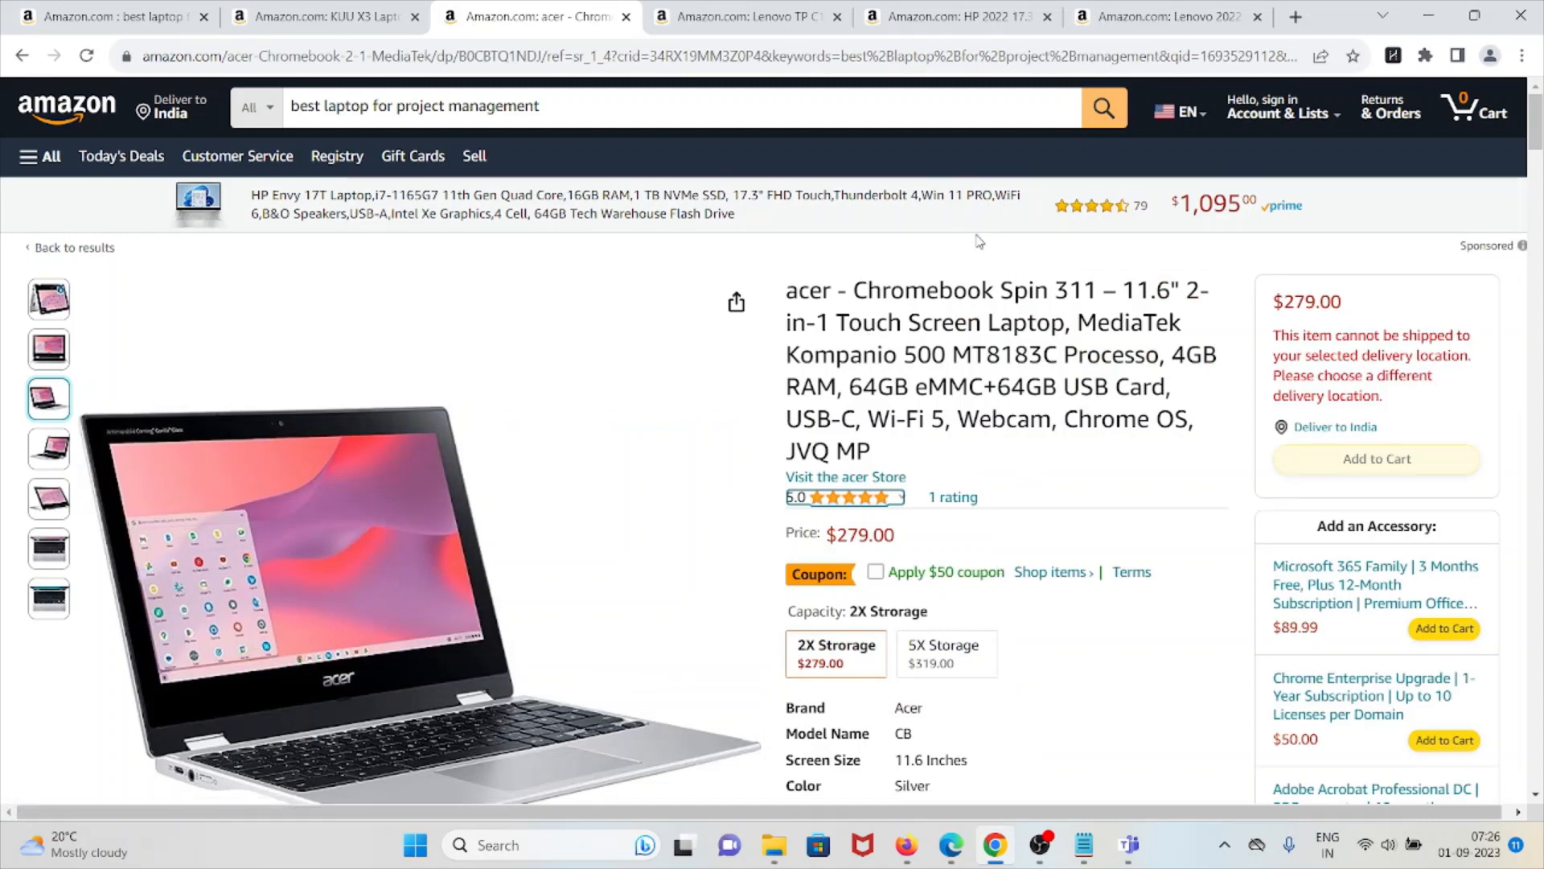
mouse_move(1053, 573)
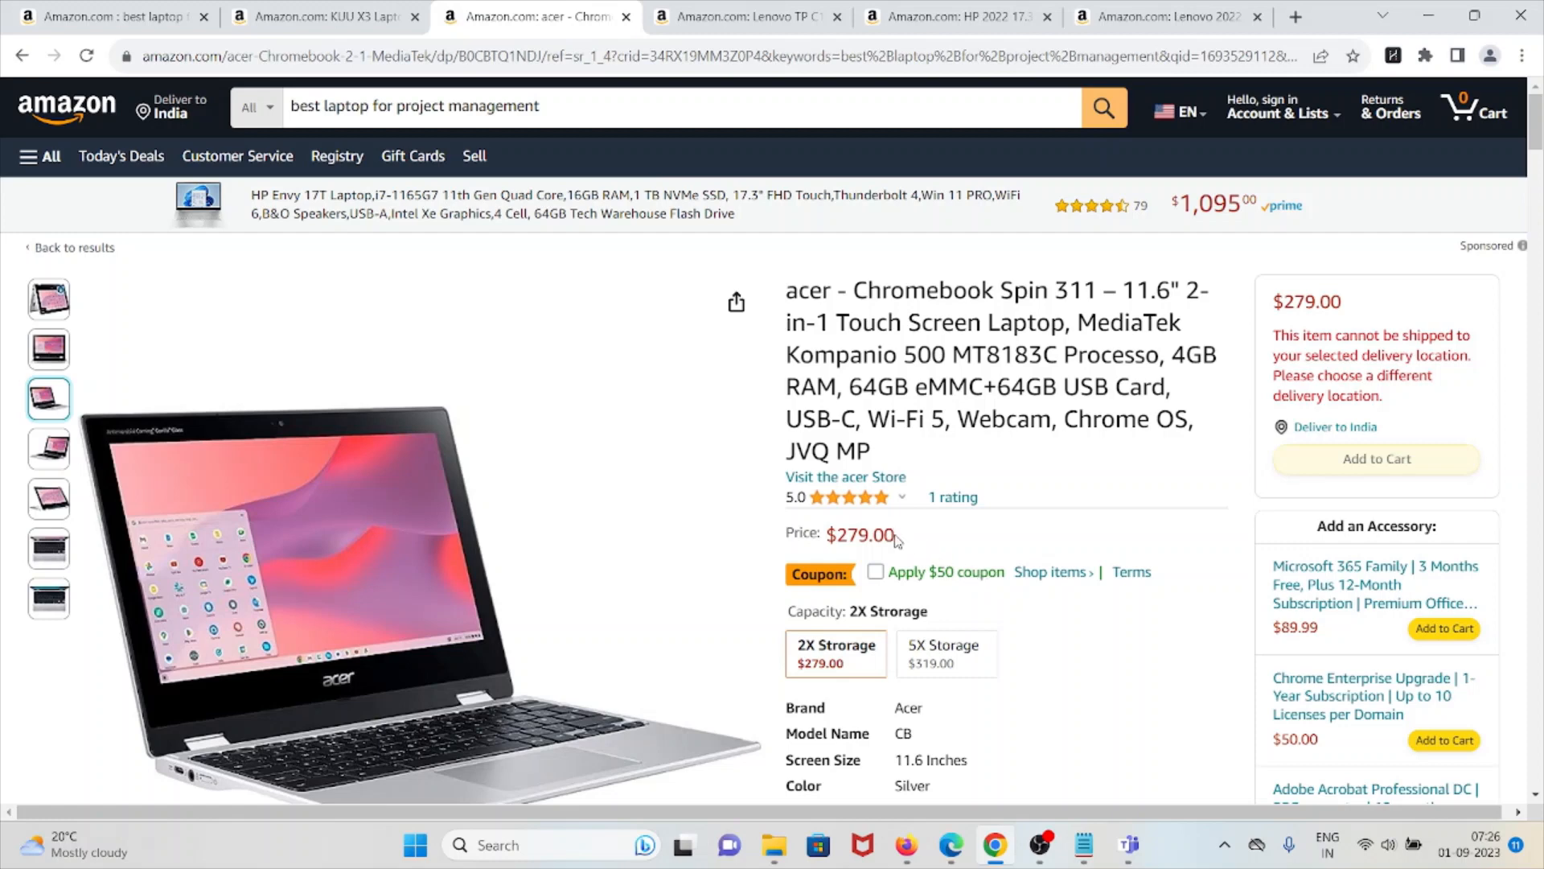
mouse_move(901, 543)
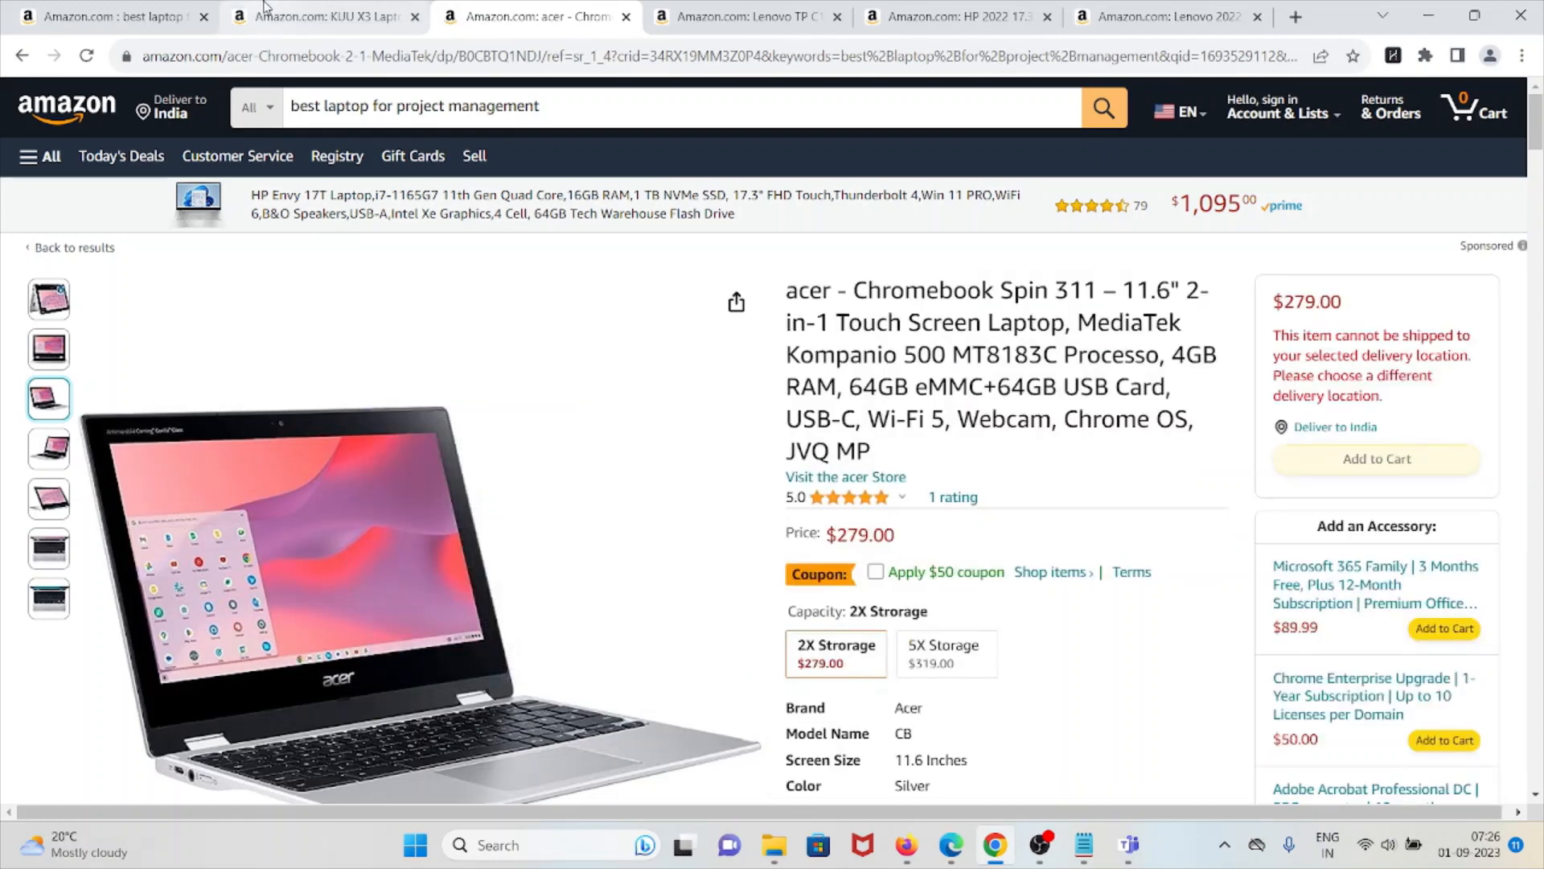
Review the KUU X3 laptop listing: $299.99, 8 GB RAM, 256 GB SSD, 14-inch, Celeron.
left_click(325, 16)
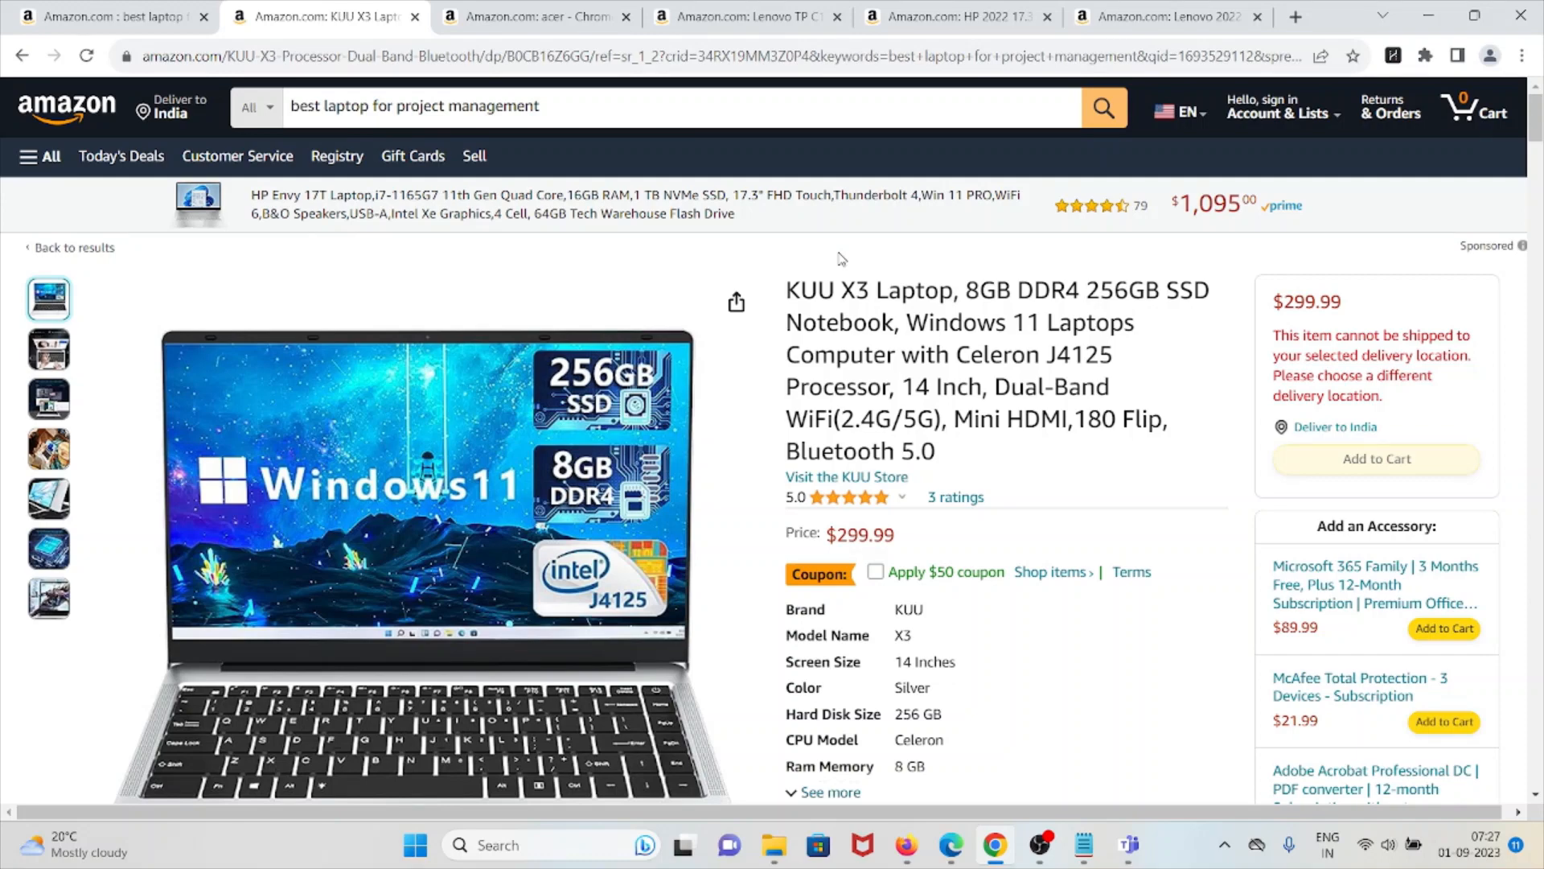
scroll("down", 3)
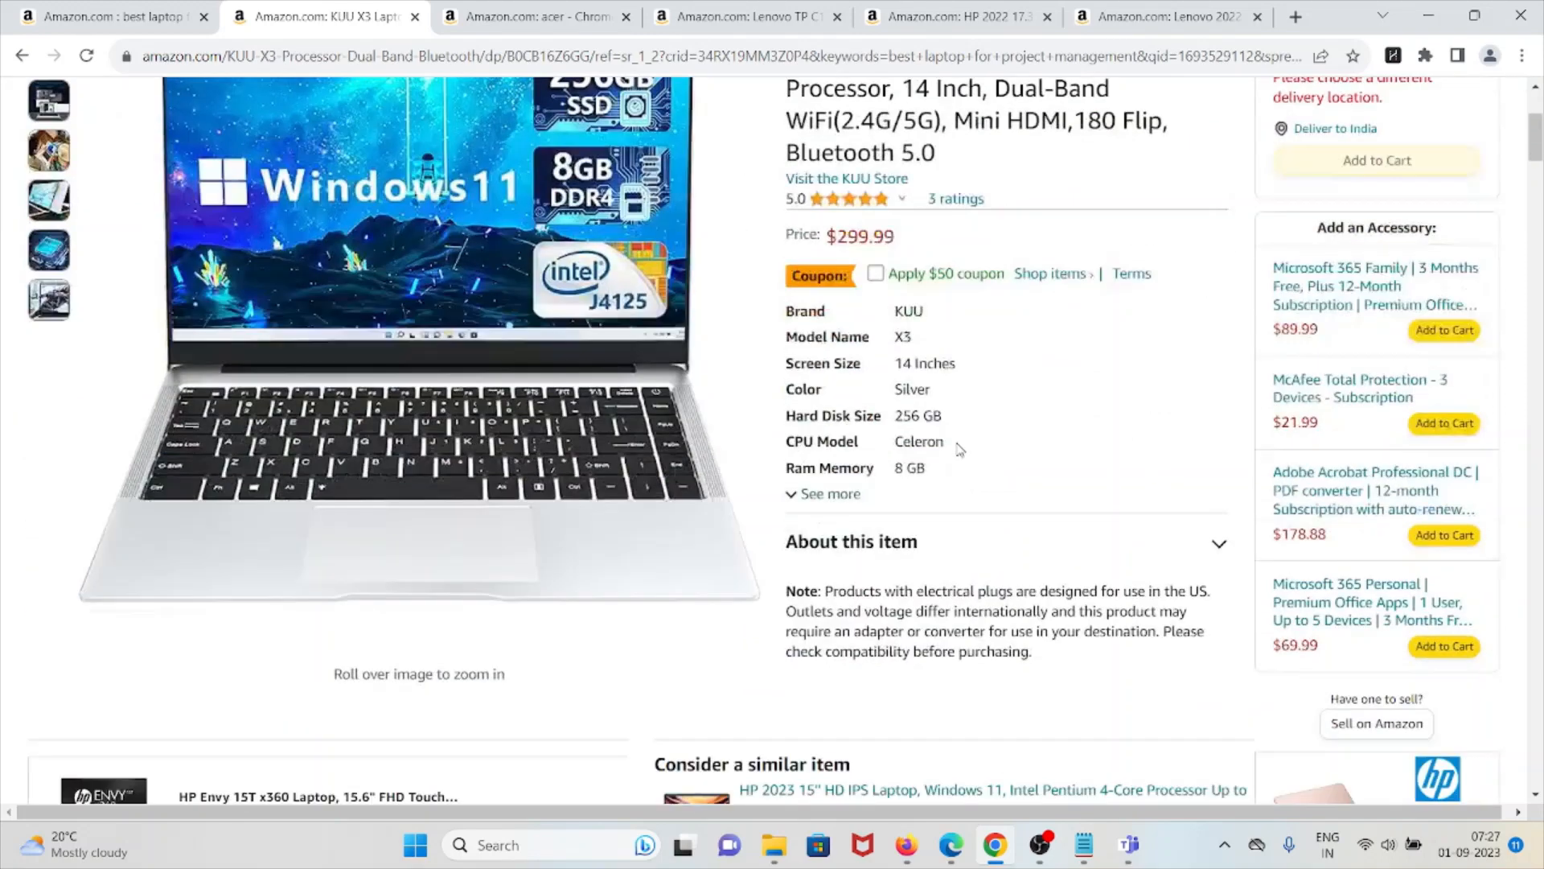
scroll("up", 3)
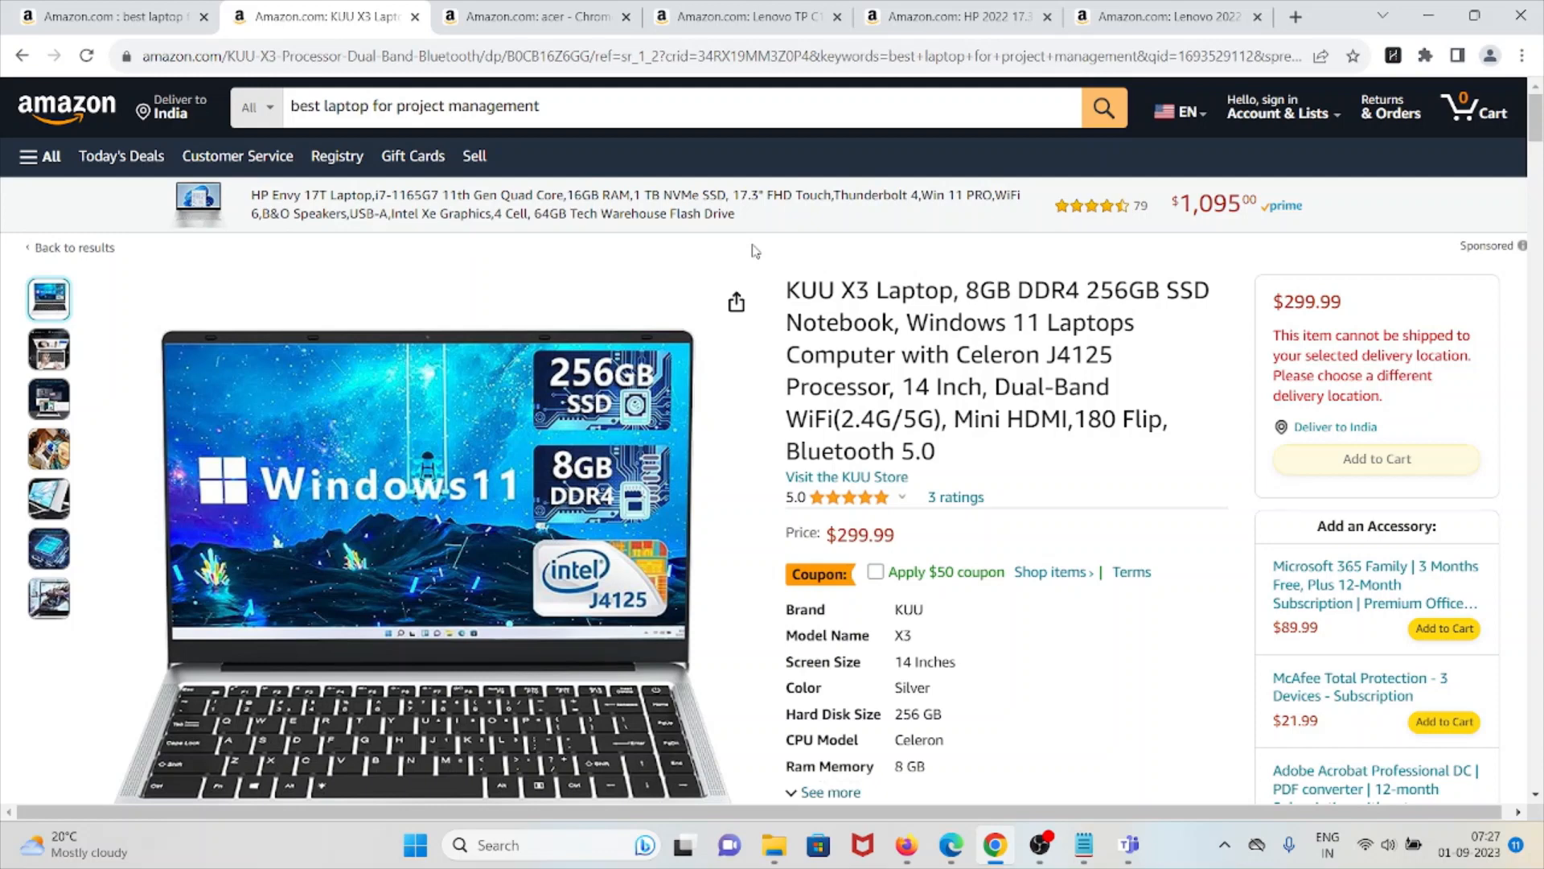
mouse_move(763, 215)
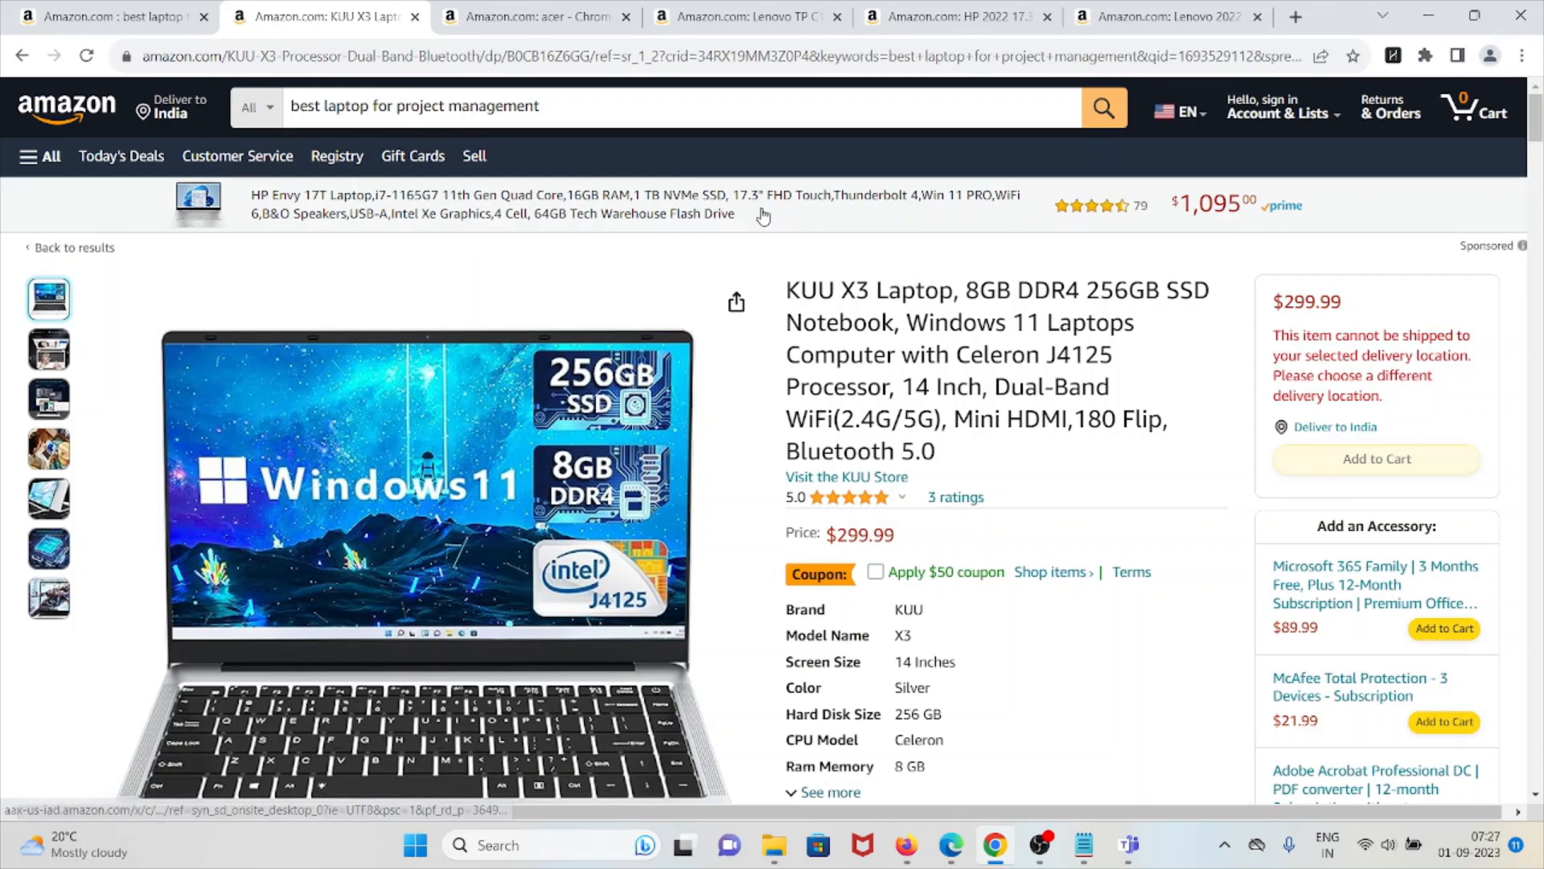